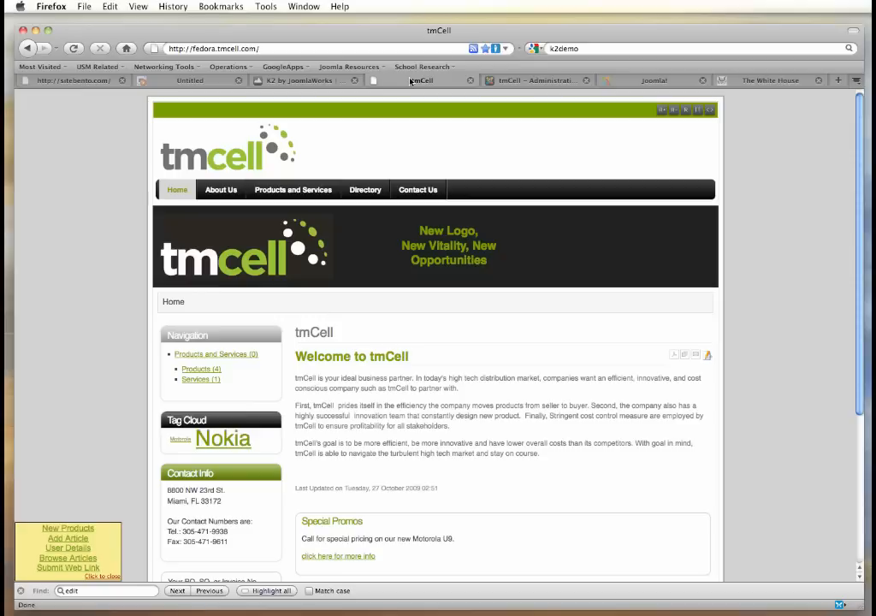
# Step: Switch to the tmCell administration and reach K2 via the Components menu, heading to User Groups
pyautogui.scroll(-3)
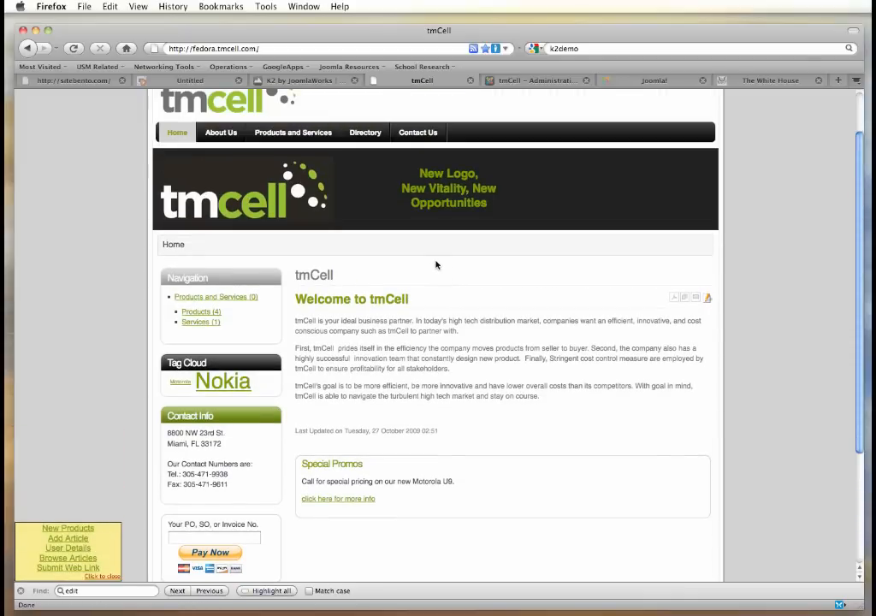
pyautogui.moveTo(382, 329)
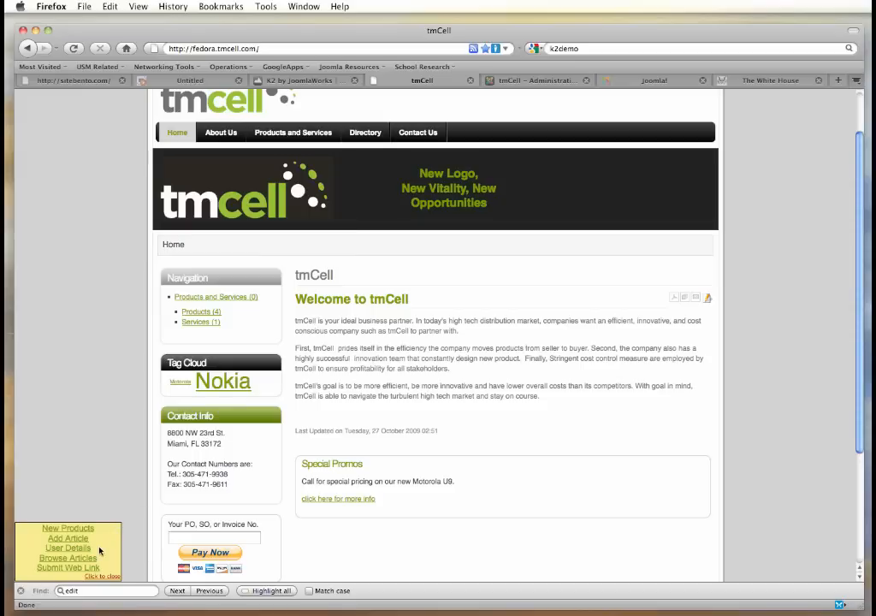
pyautogui.scroll(3)
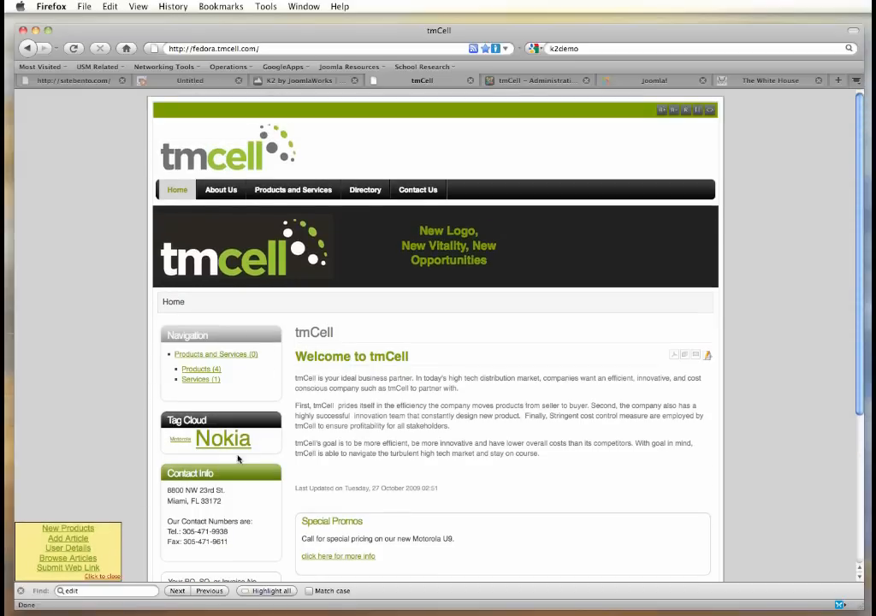
pyautogui.moveTo(174, 392)
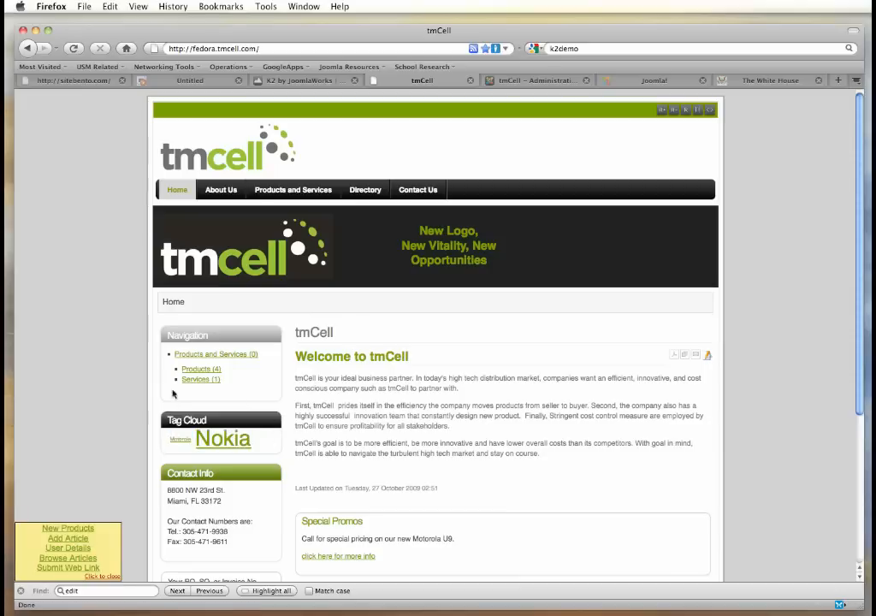
pyautogui.moveTo(269, 325)
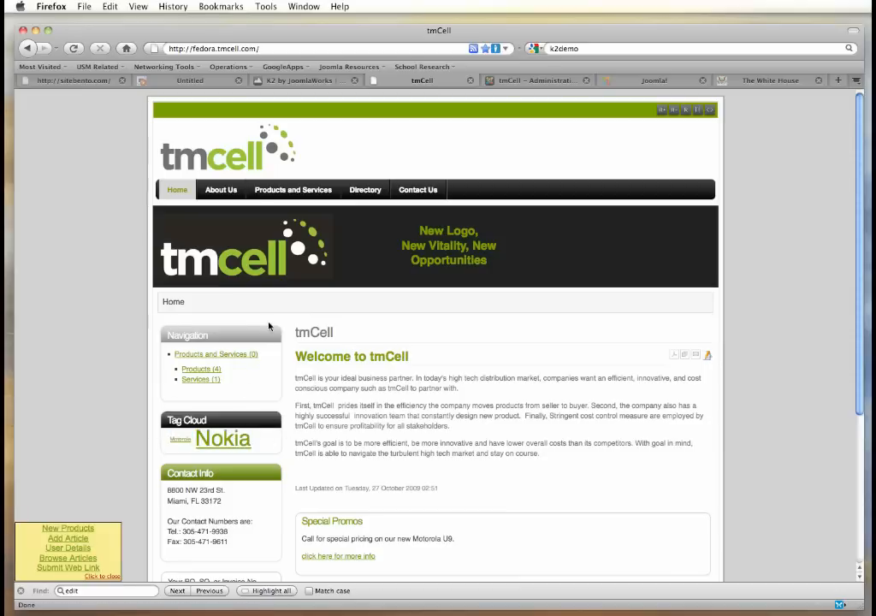
pyautogui.moveTo(271, 325)
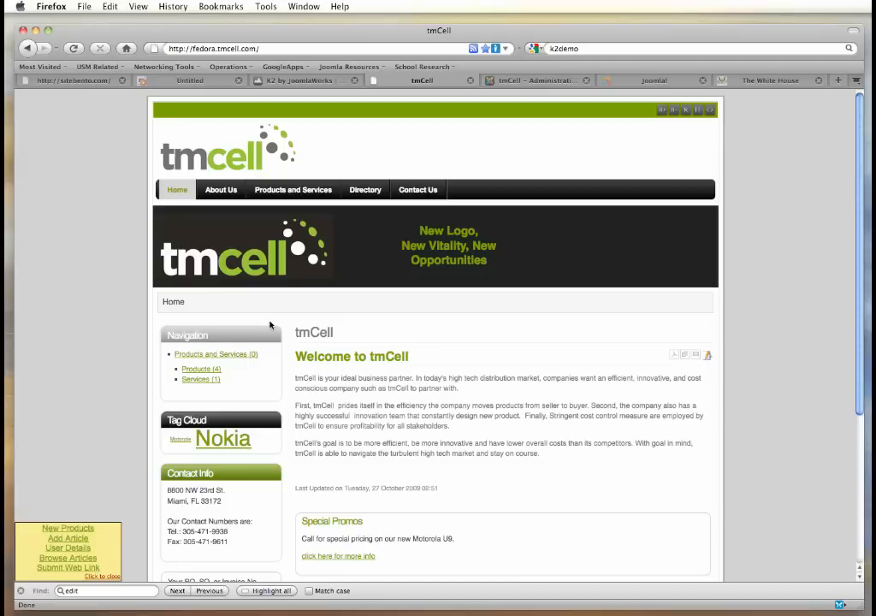
pyautogui.moveTo(329, 315)
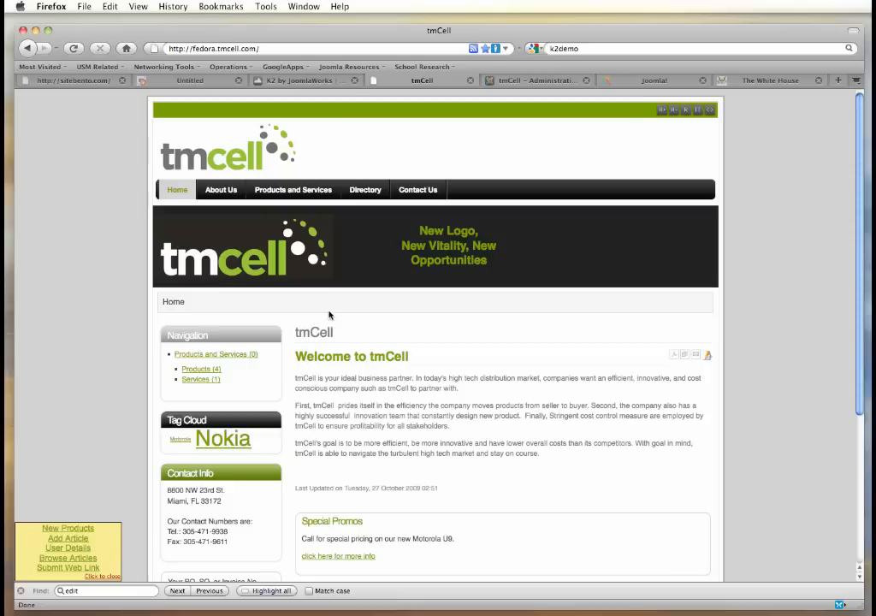
pyautogui.moveTo(455, 159)
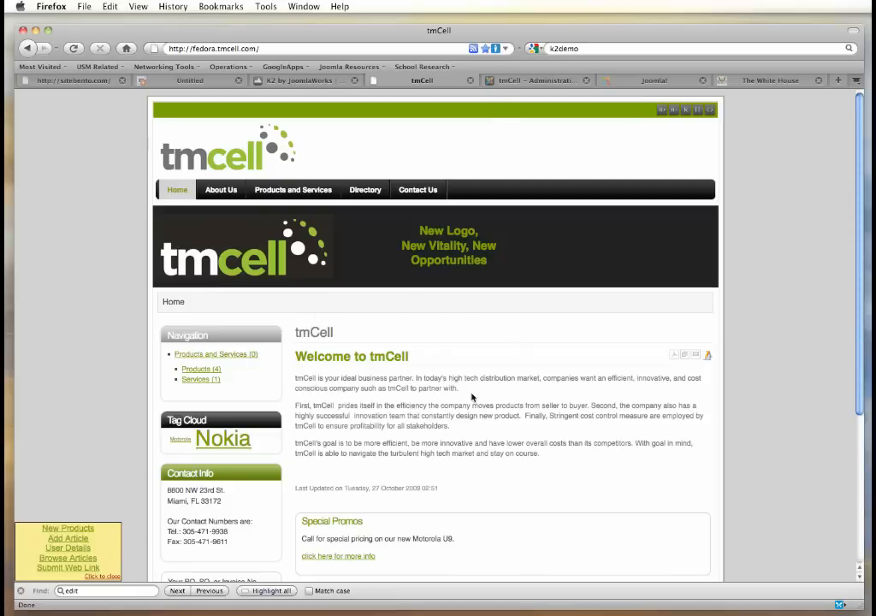
pyautogui.click(531, 80)
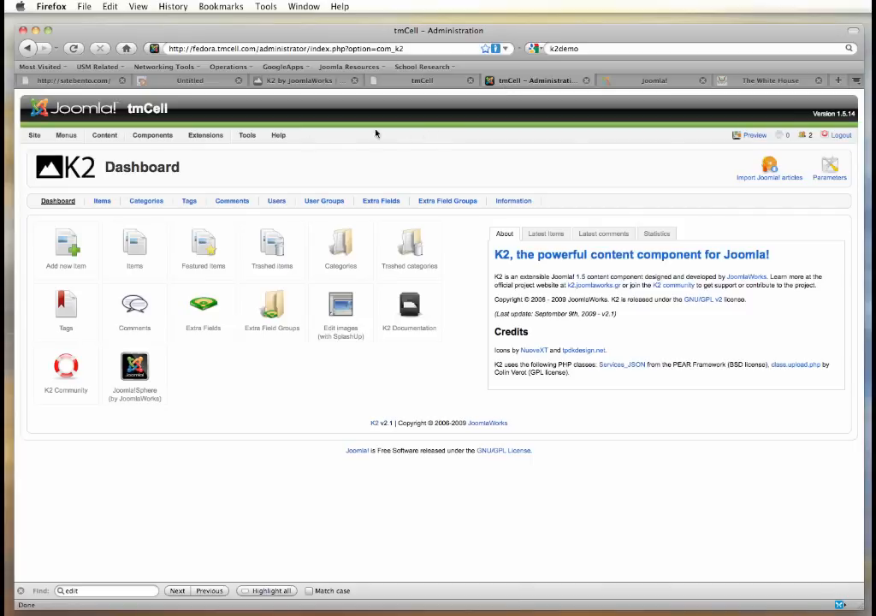
pyautogui.click(153, 134)
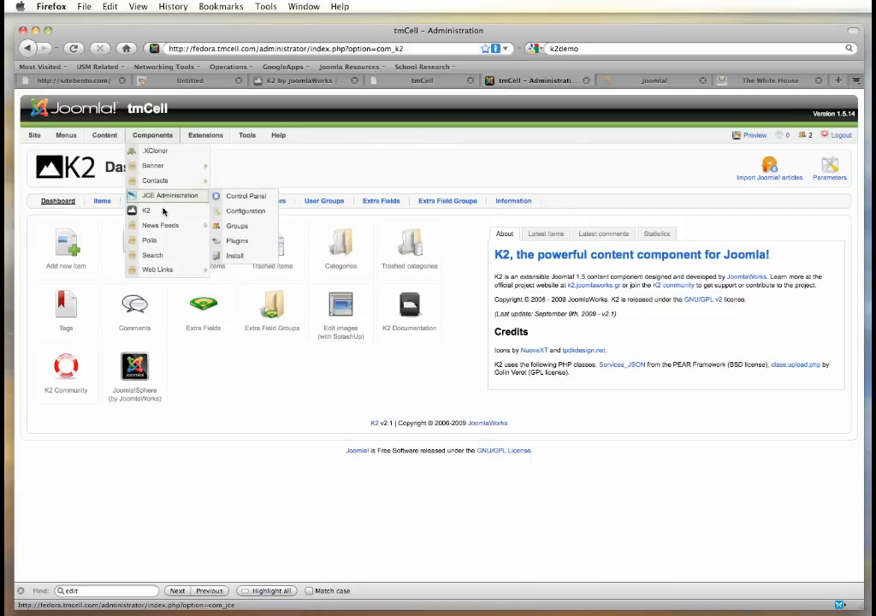
pyautogui.moveTo(165, 213)
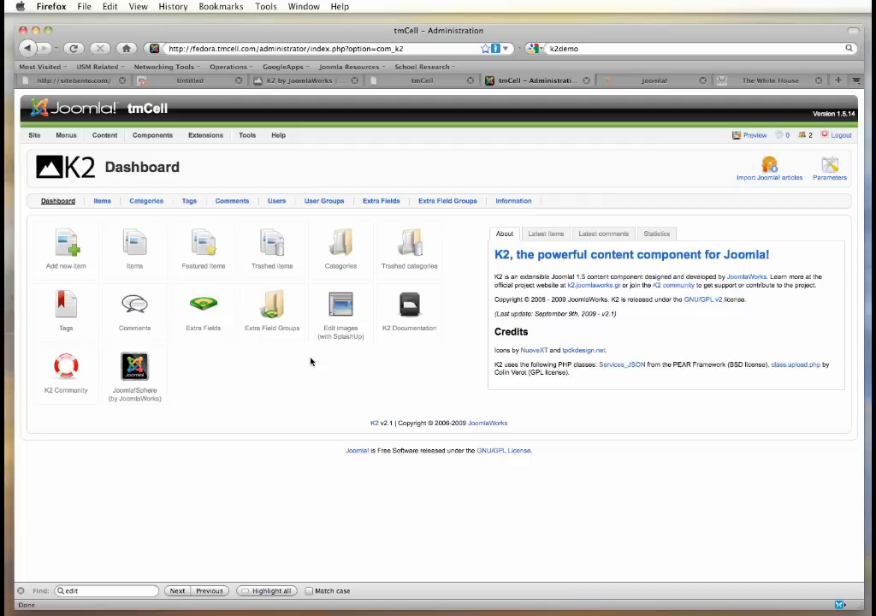
pyautogui.moveTo(414, 387)
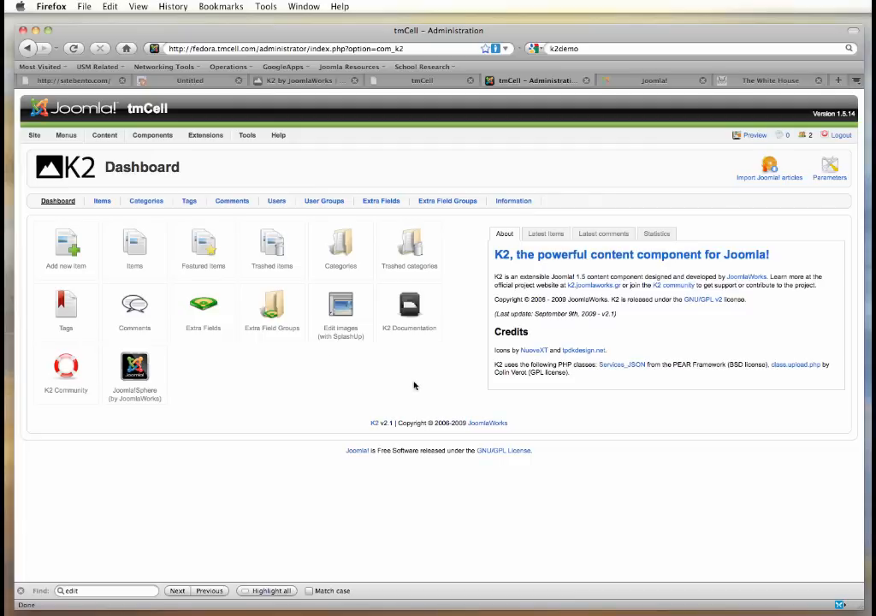
pyautogui.moveTo(324, 212)
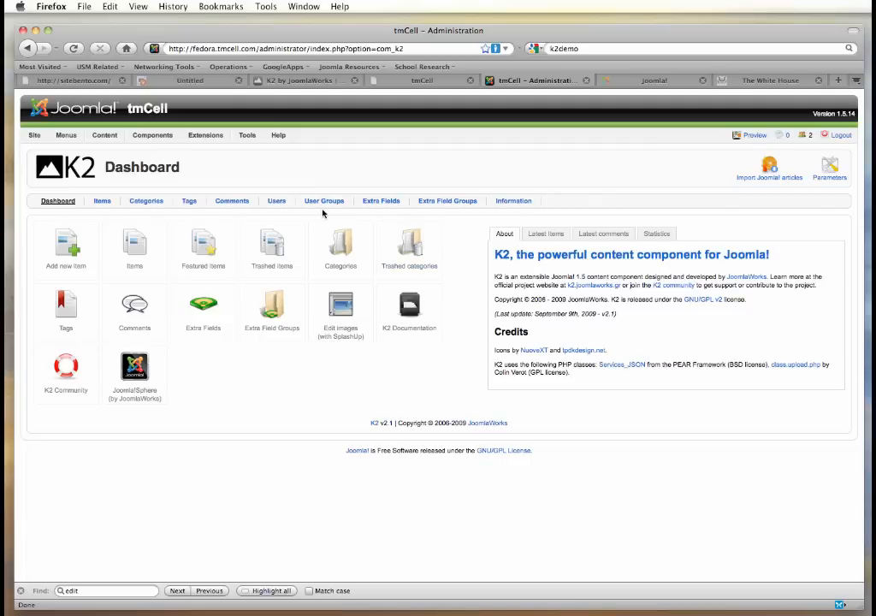
pyautogui.click(324, 200)
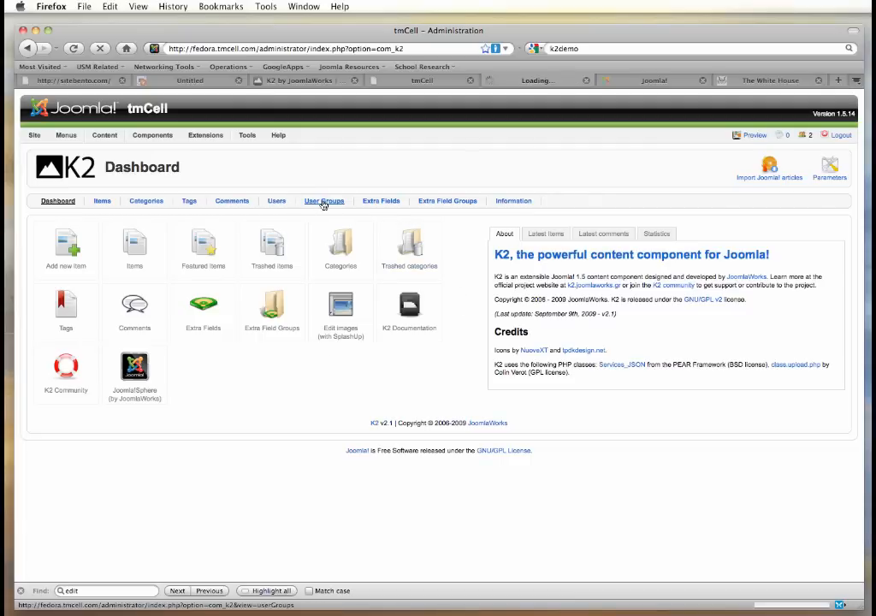
# Step: Open the TMCell Staff group, review its permissions and categories, and save it
pyautogui.click(323, 202)
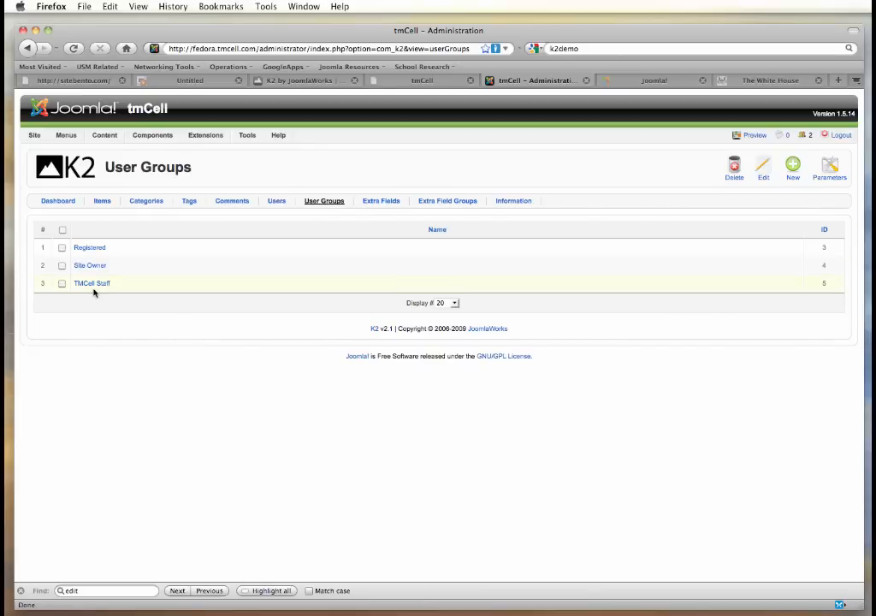
pyautogui.click(89, 284)
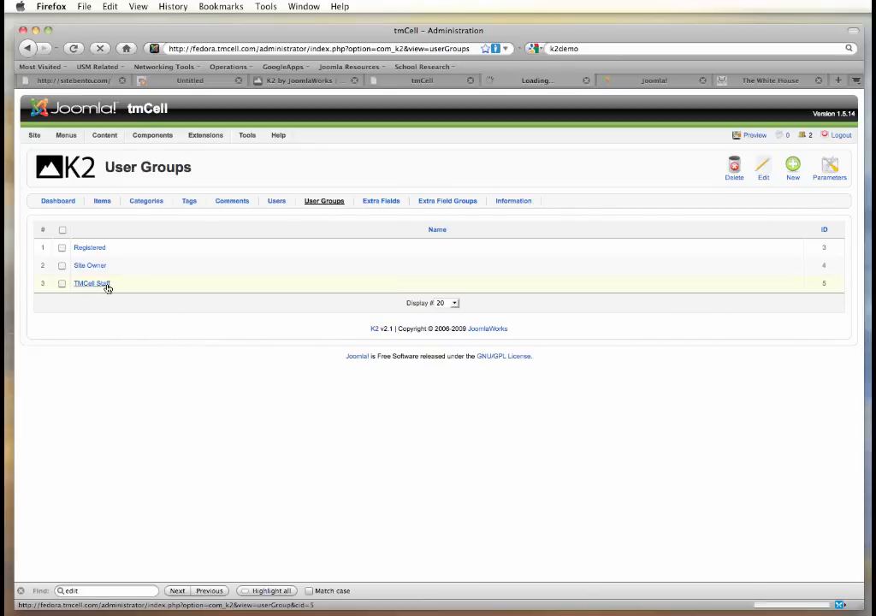
pyautogui.click(87, 284)
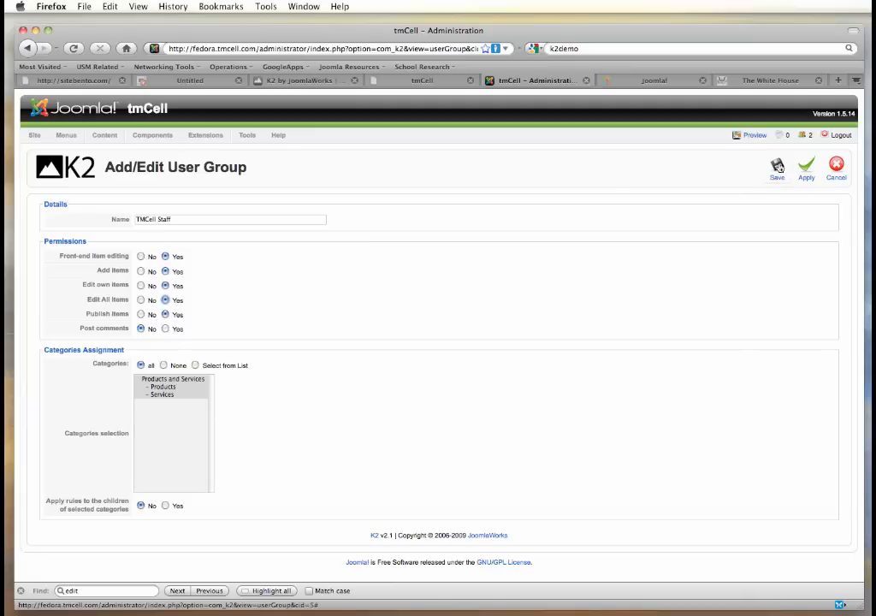
pyautogui.click(774, 170)
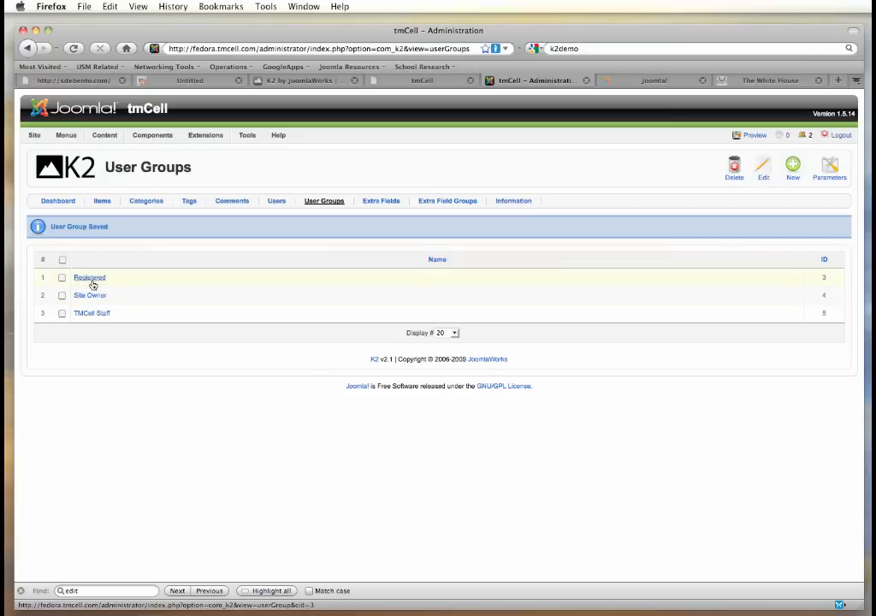
# Step: Open the Administrator's K2 user profile and keep its group as Site Owner
pyautogui.click(278, 200)
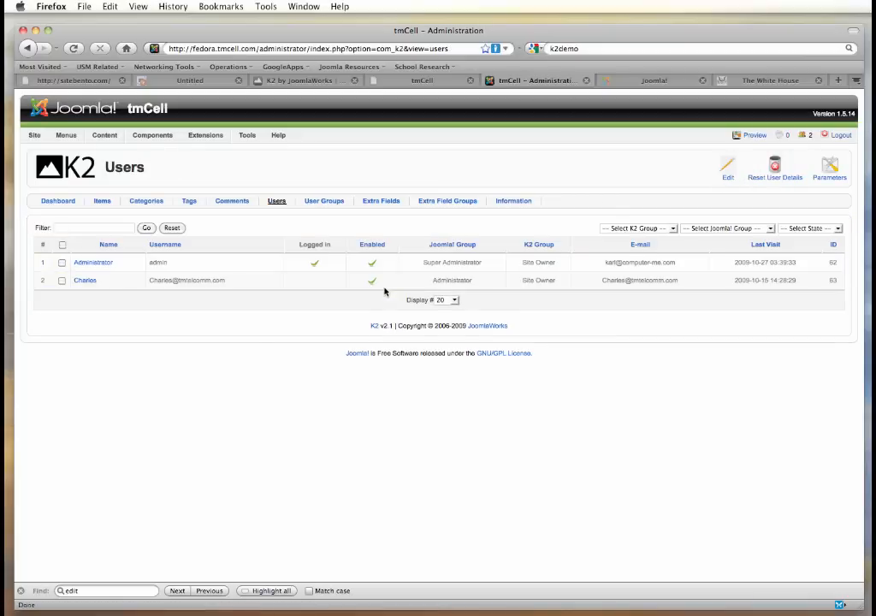
pyautogui.moveTo(144, 353)
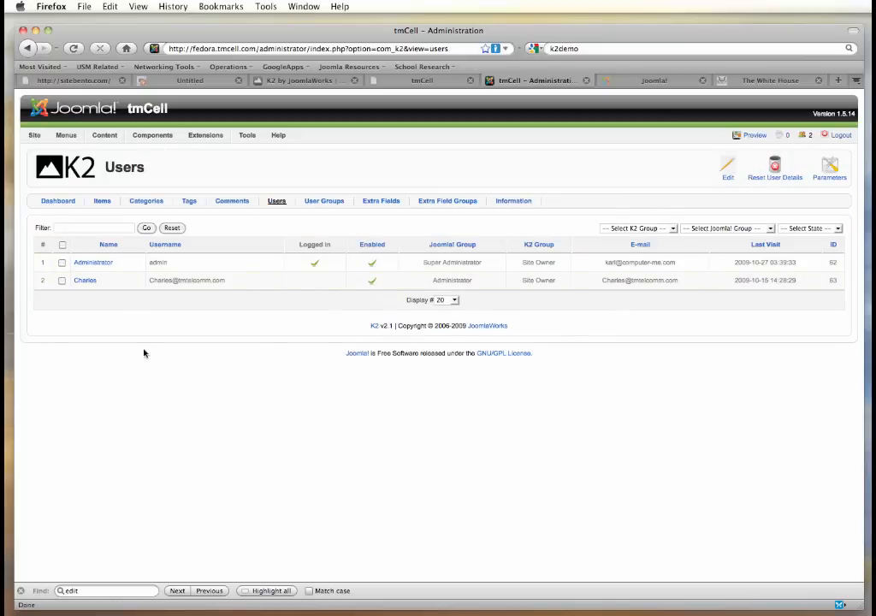
pyautogui.moveTo(82, 281)
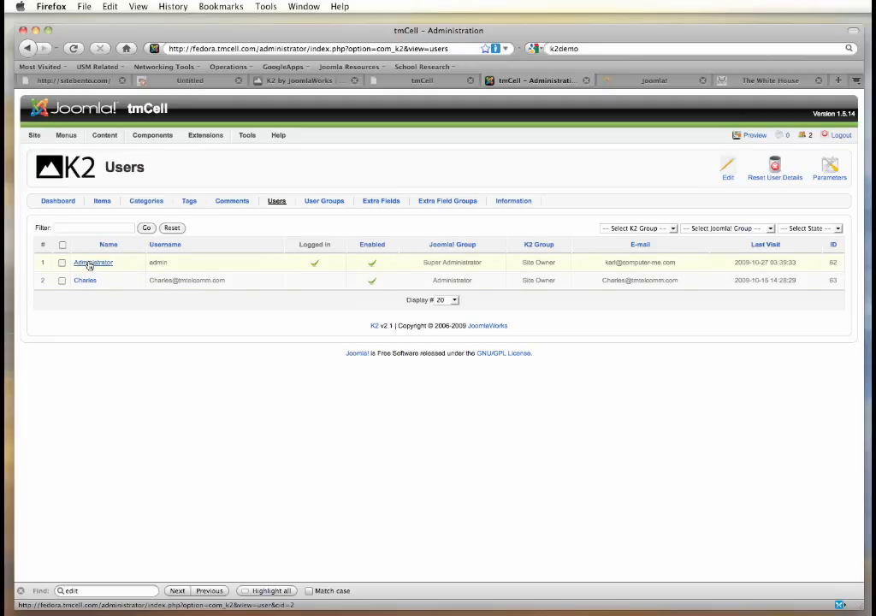
pyautogui.click(93, 262)
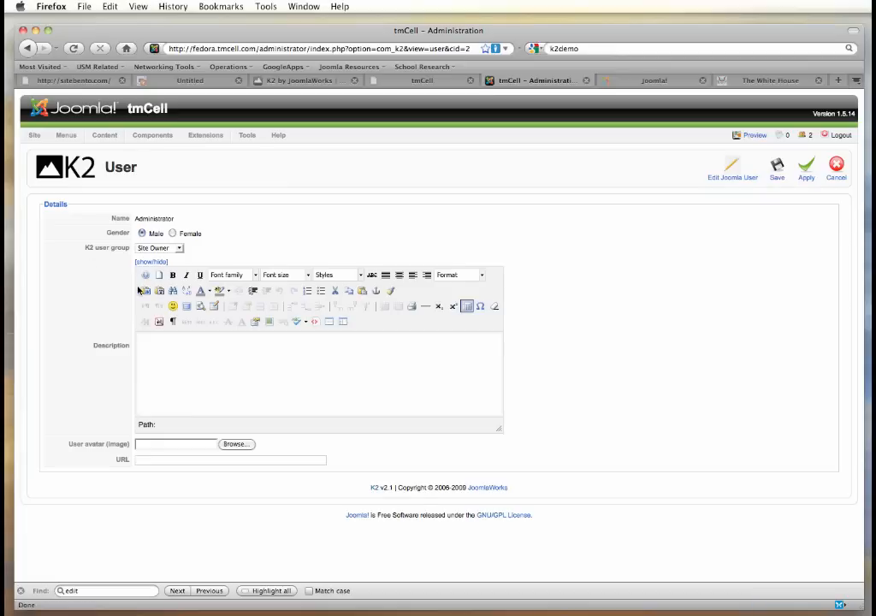
pyautogui.click(177, 248)
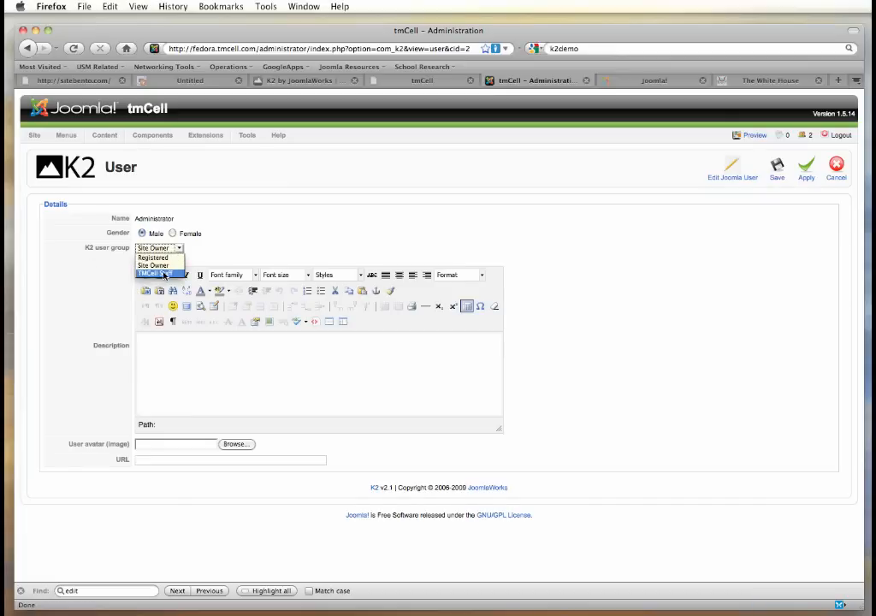
pyautogui.click(154, 275)
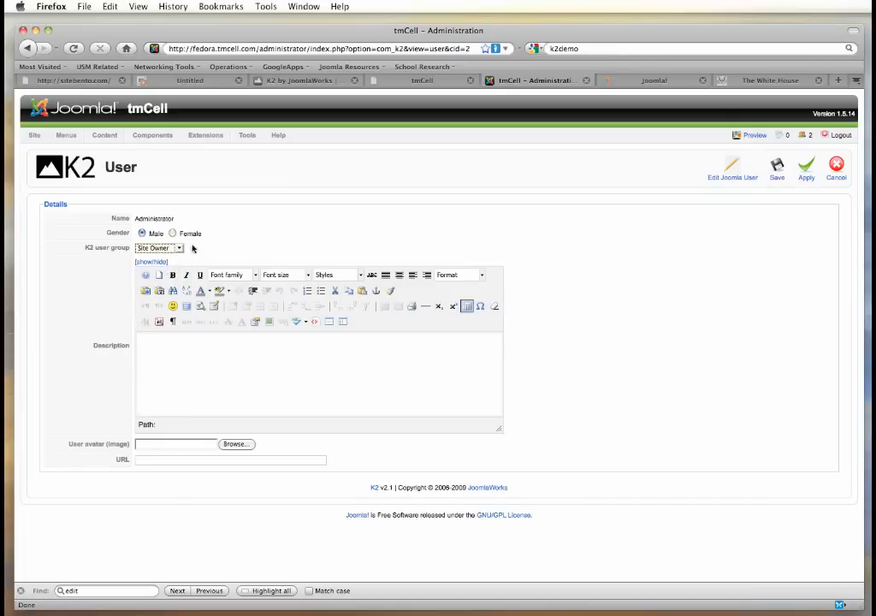
pyautogui.moveTo(256, 244)
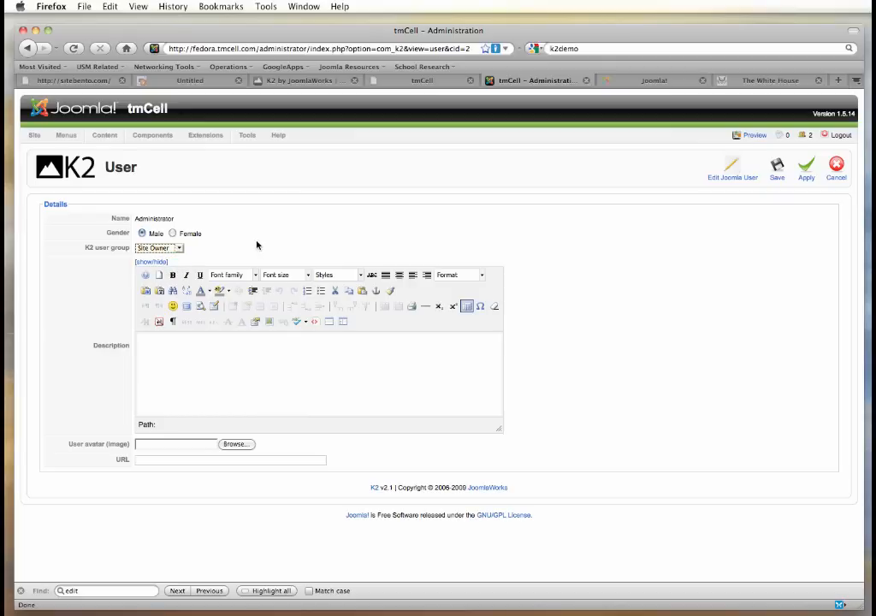
pyautogui.moveTo(272, 253)
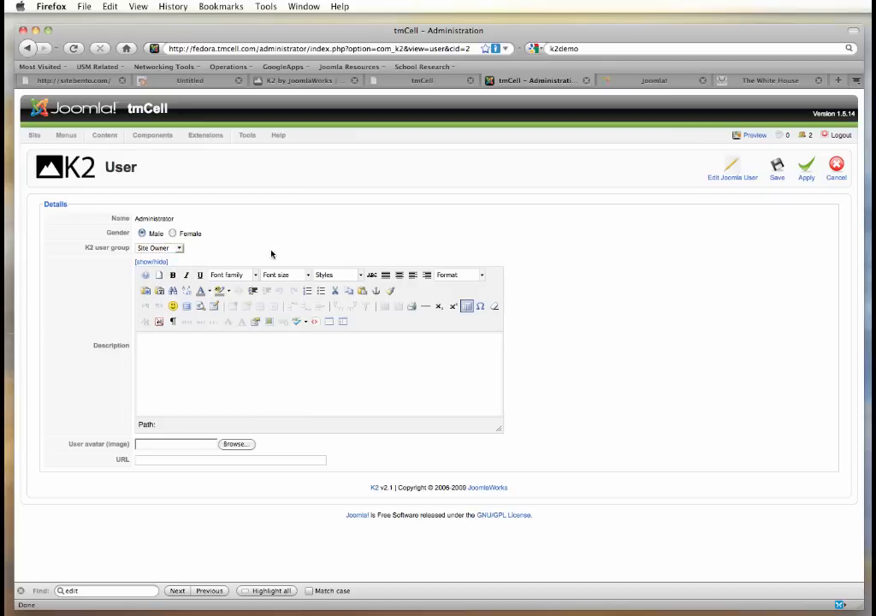
pyautogui.moveTo(269, 256)
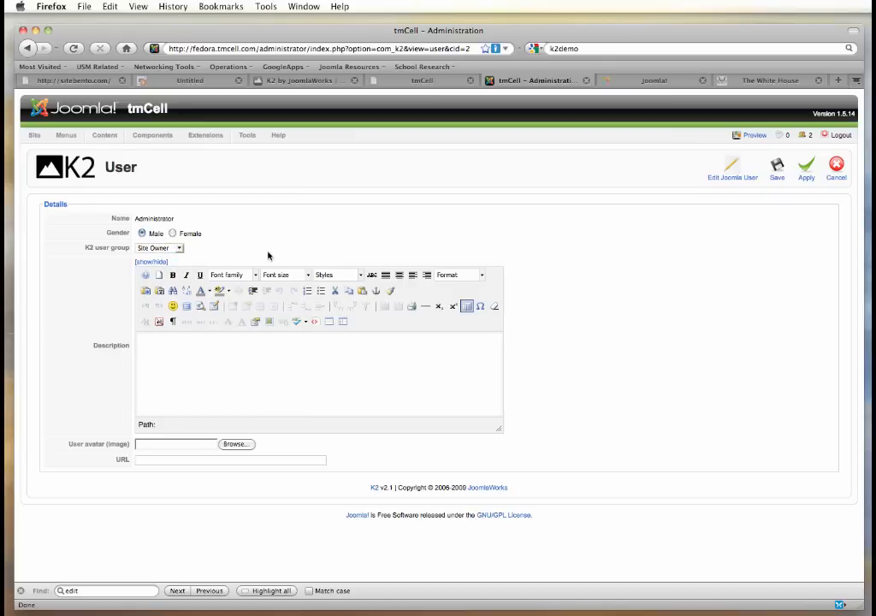
pyautogui.moveTo(797, 176)
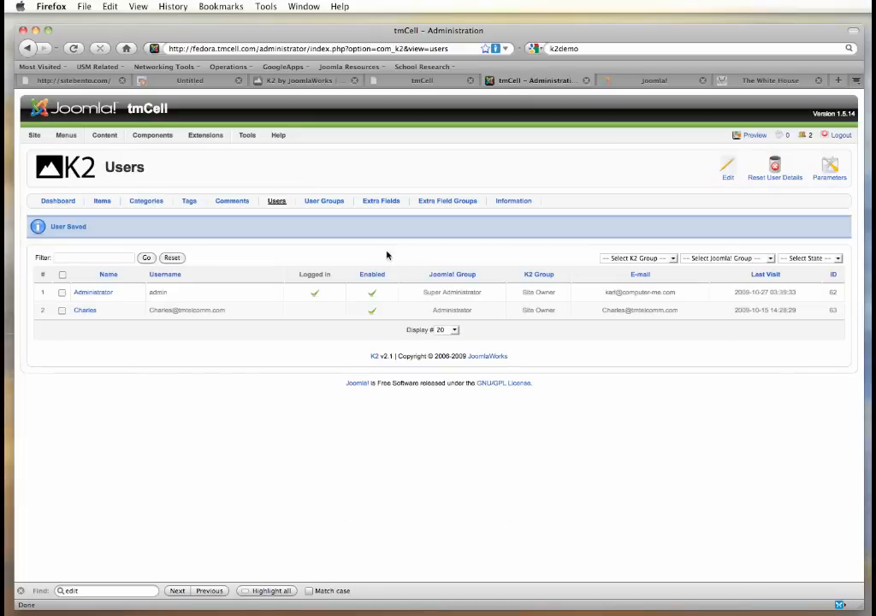
pyautogui.moveTo(231, 205)
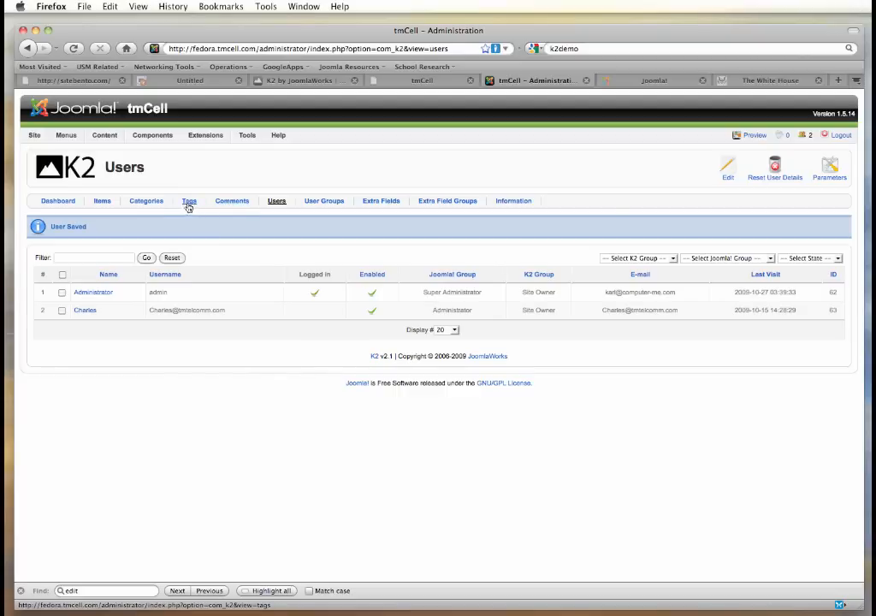
# Step: Open the Nokia tag from the K2 tags list and save it as published
pyautogui.click(188, 202)
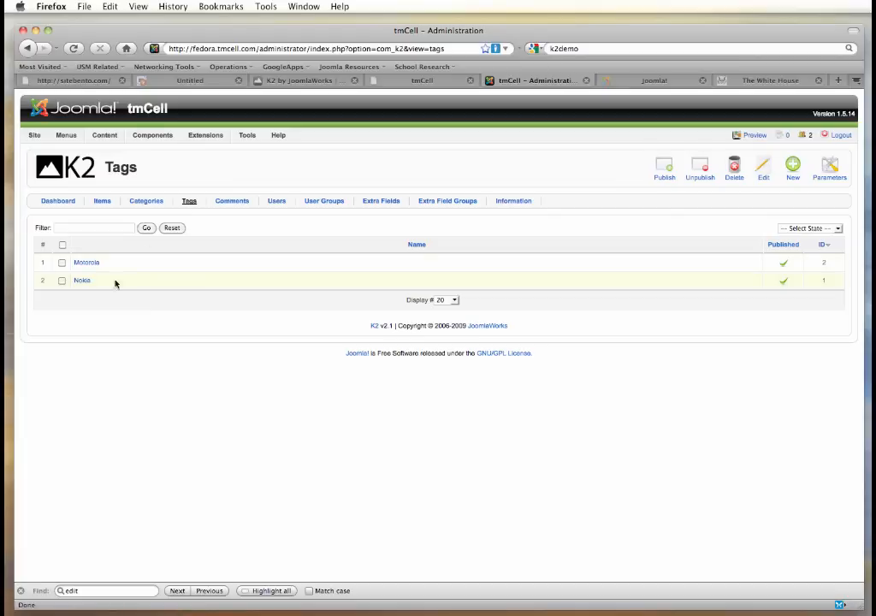
pyautogui.moveTo(84, 284)
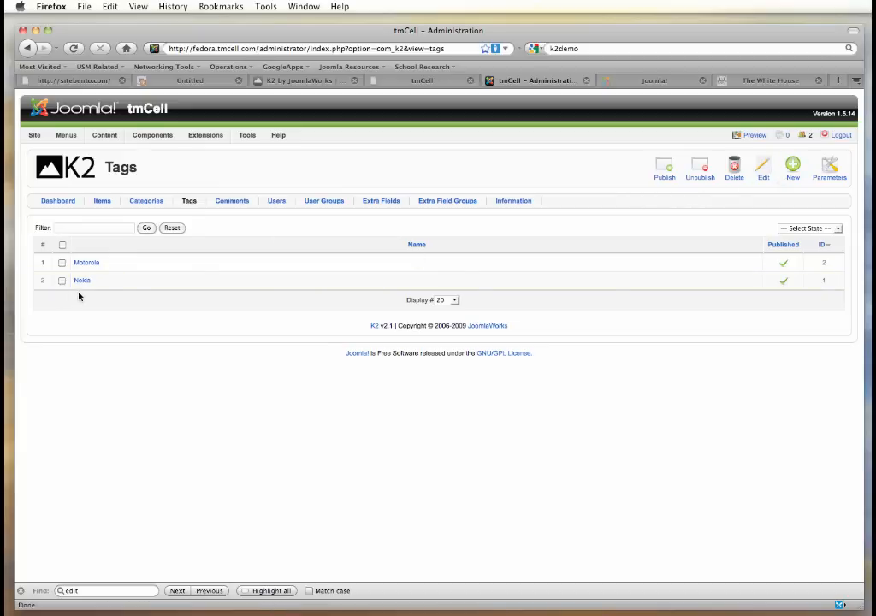
pyautogui.moveTo(83, 298)
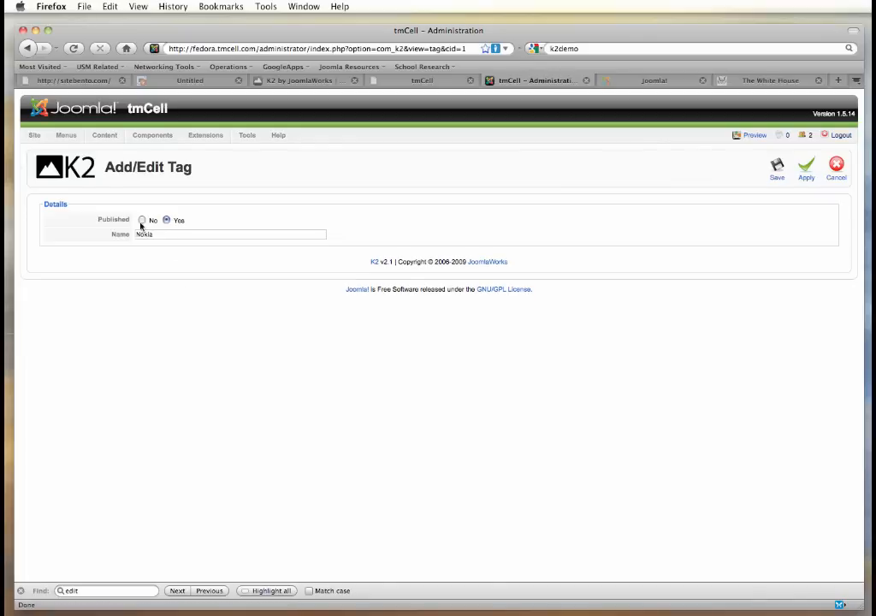
pyautogui.click(774, 168)
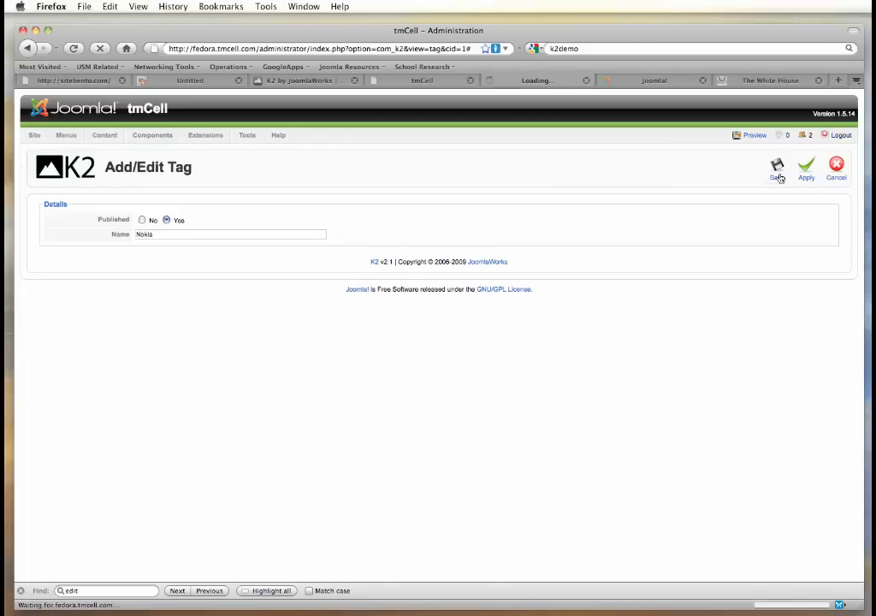
pyautogui.click(777, 164)
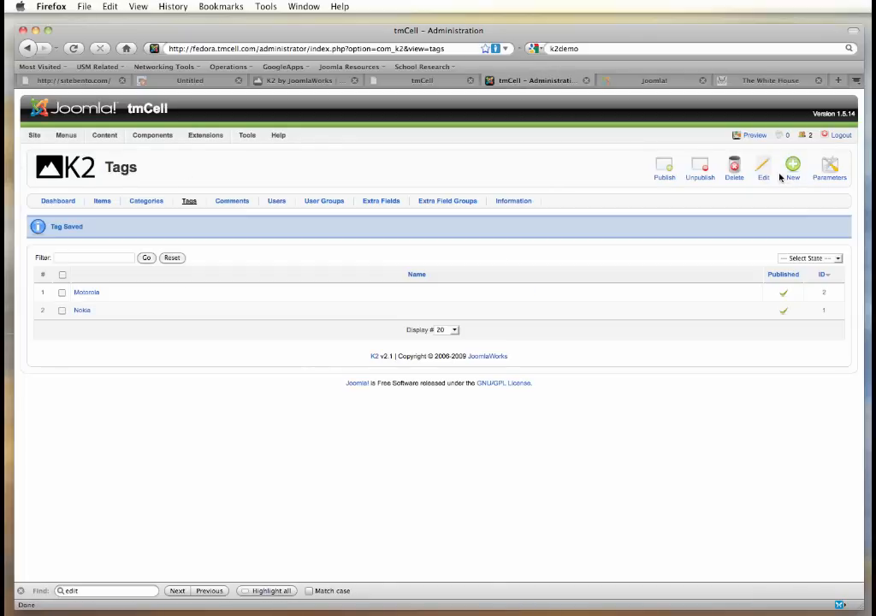
pyautogui.moveTo(394, 175)
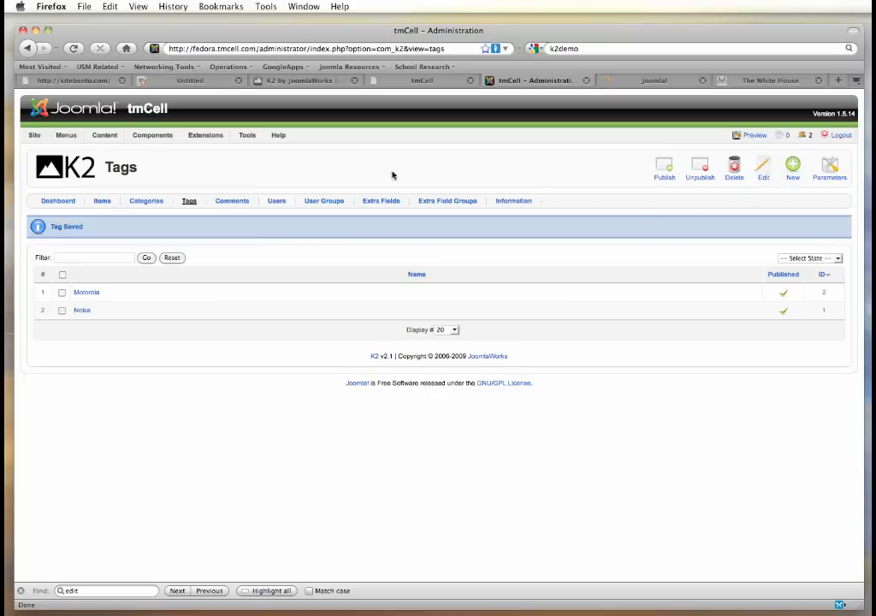
# Step: View the K2 categories, check Products and Services on the site, and open the Products category
pyautogui.click(146, 200)
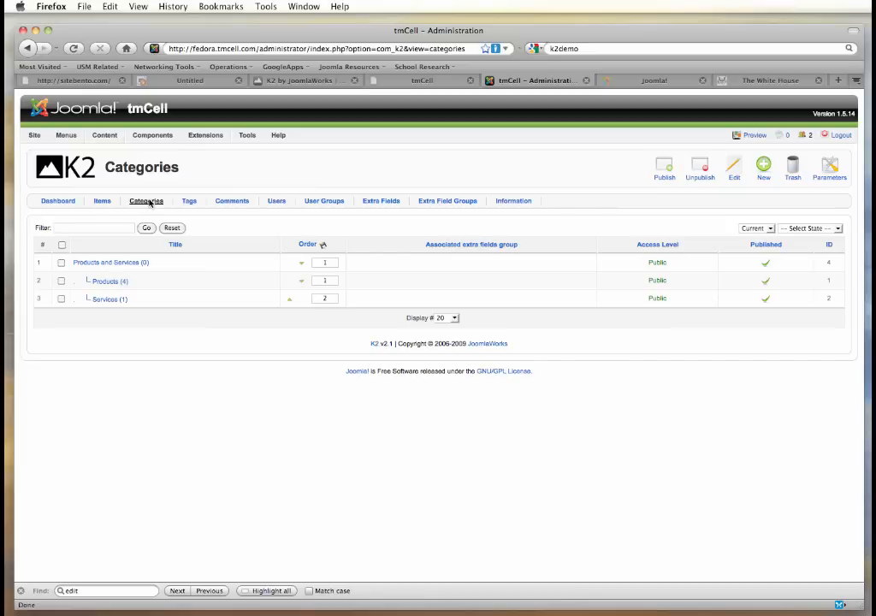
pyautogui.moveTo(411, 110)
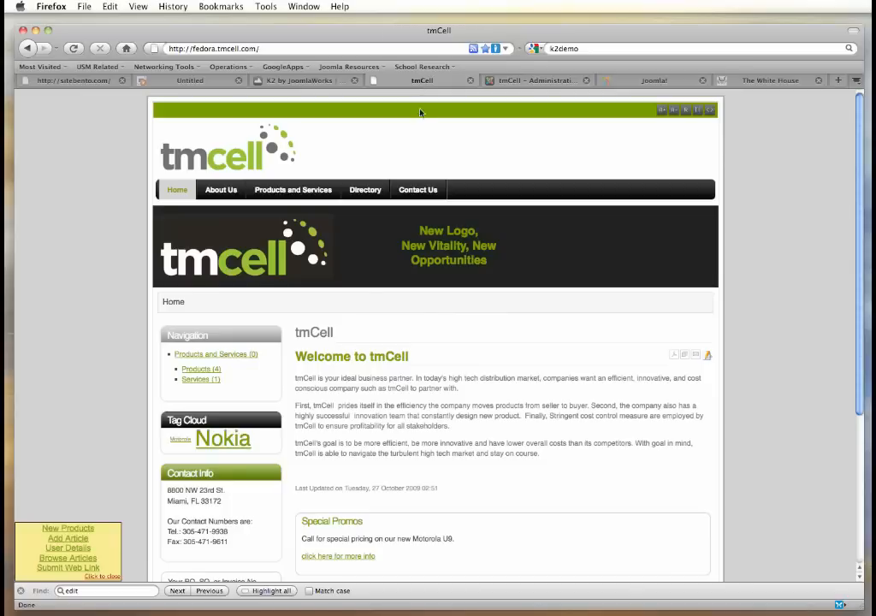
pyautogui.click(293, 188)
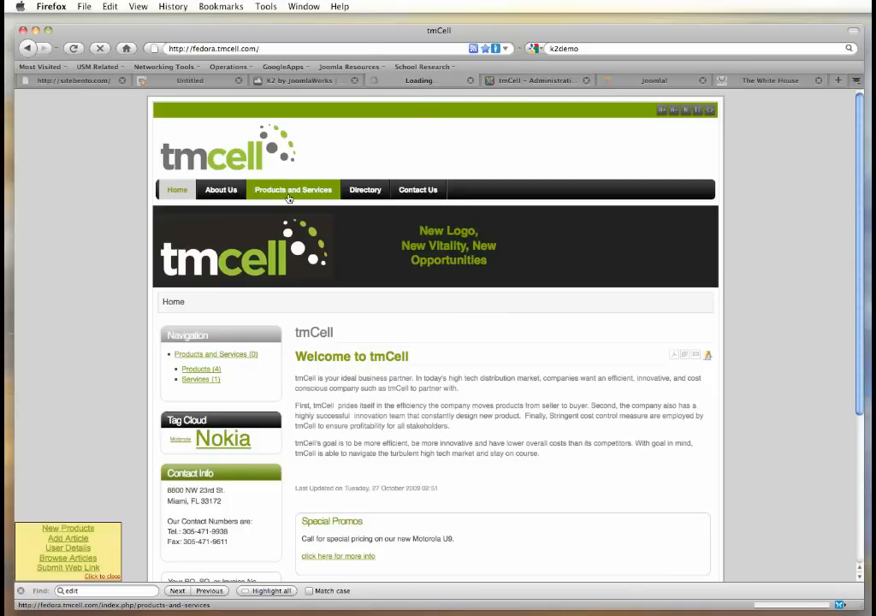
pyautogui.click(293, 189)
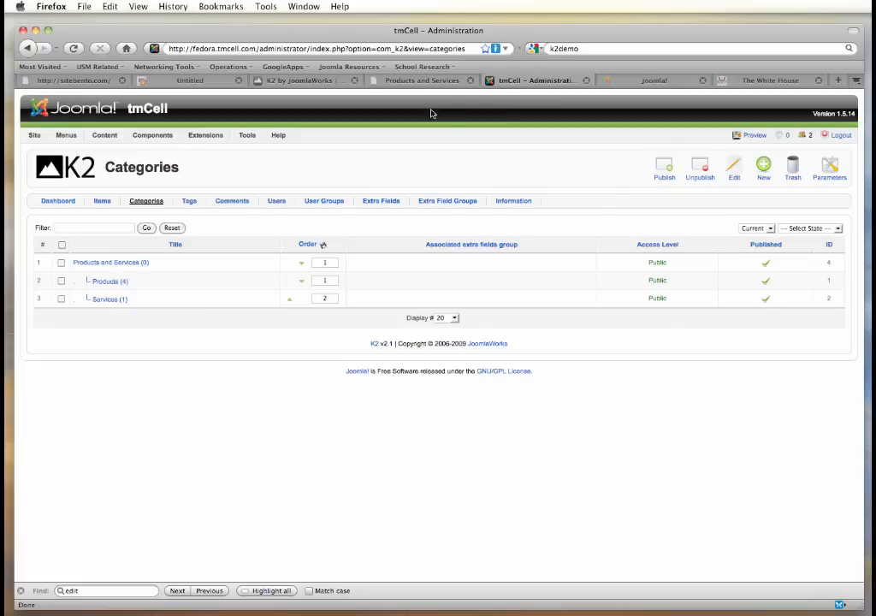
pyautogui.moveTo(106, 305)
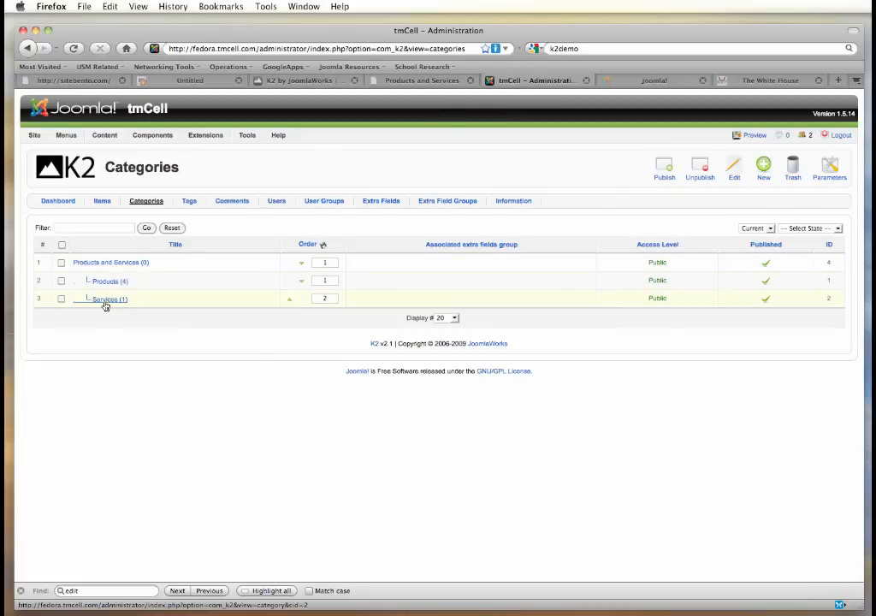
pyautogui.click(104, 280)
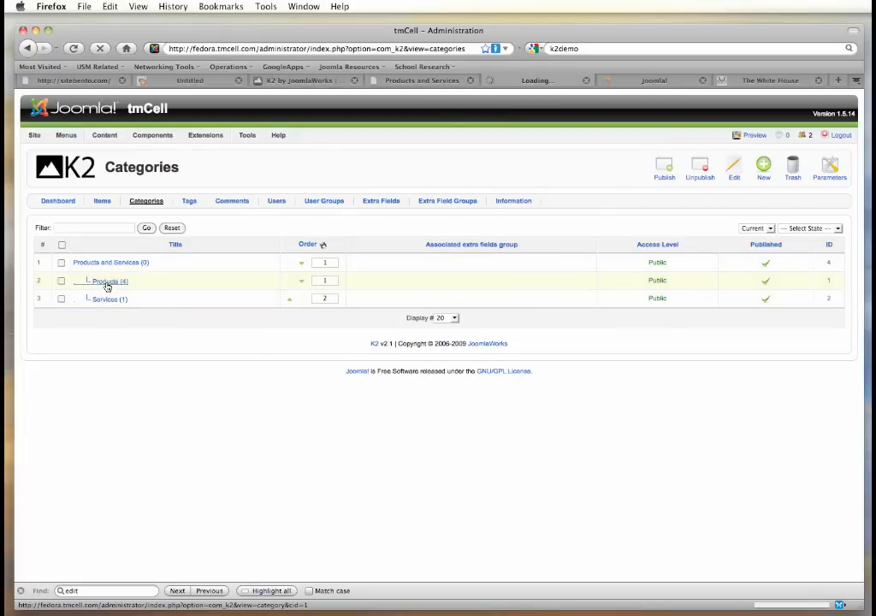
# Step: In the Products category, keep Use Default as the item layout template
pyautogui.click(102, 280)
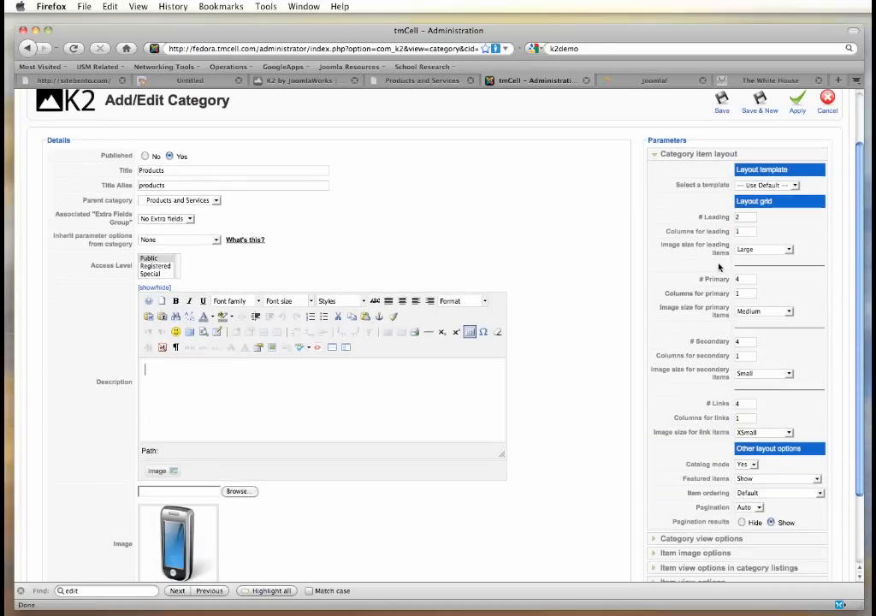
pyautogui.click(791, 185)
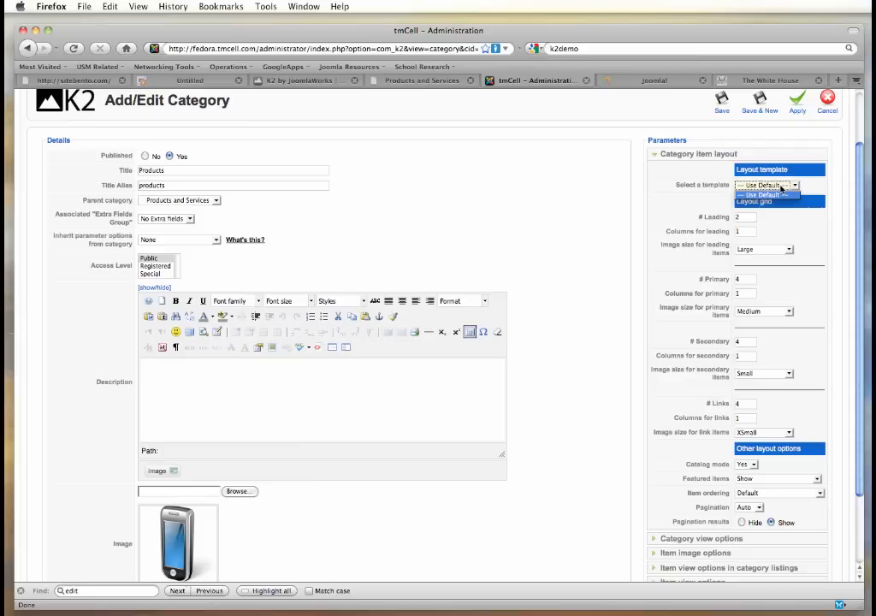
pyautogui.click(763, 185)
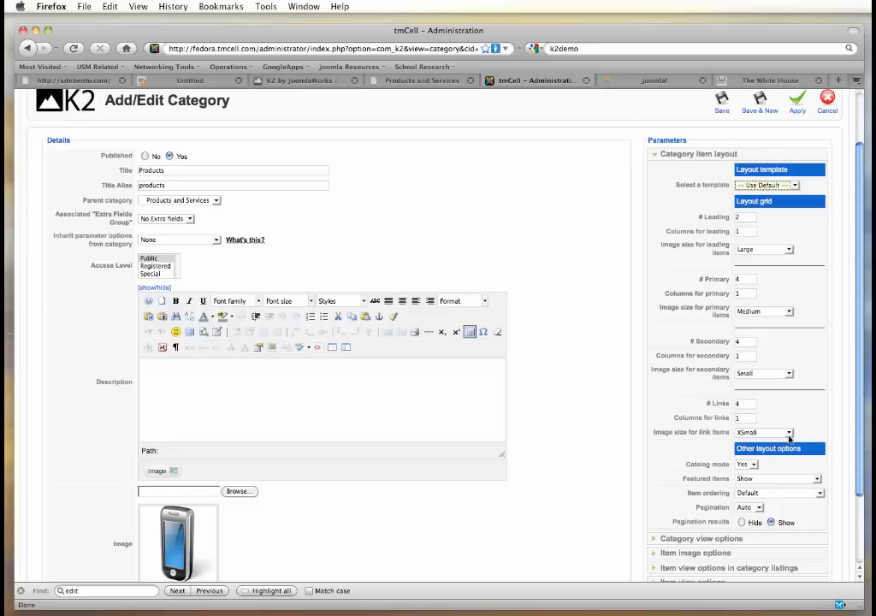
pyautogui.moveTo(762, 250)
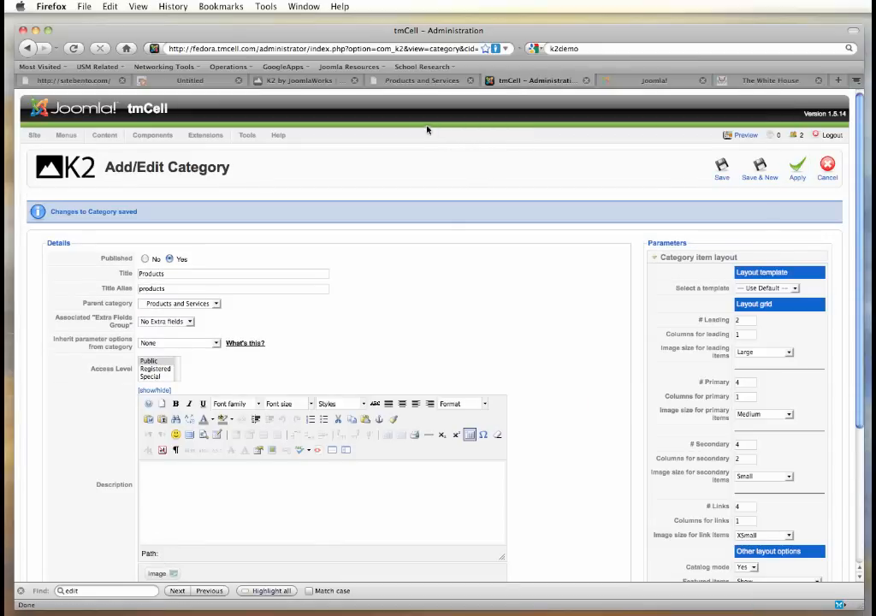
pyautogui.click(421, 80)
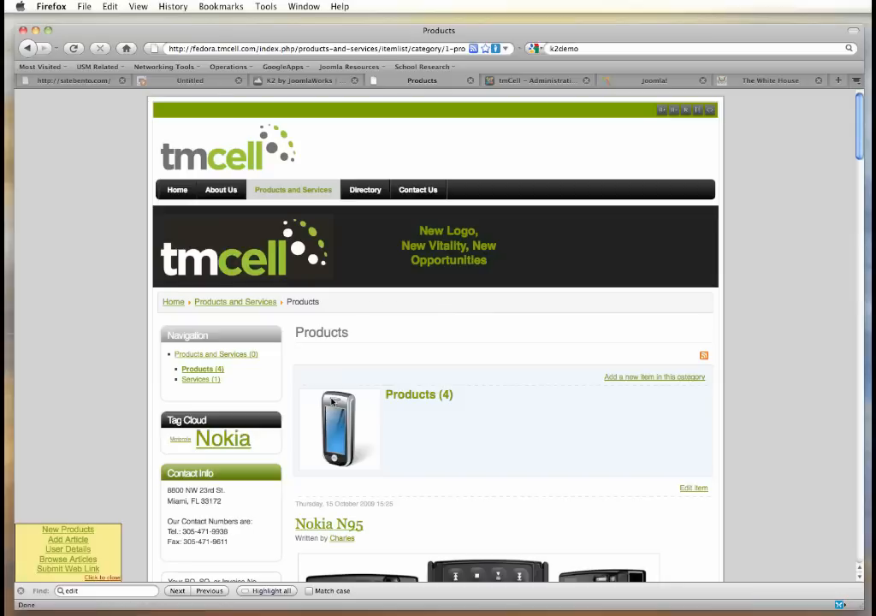
pyautogui.scroll(-3)
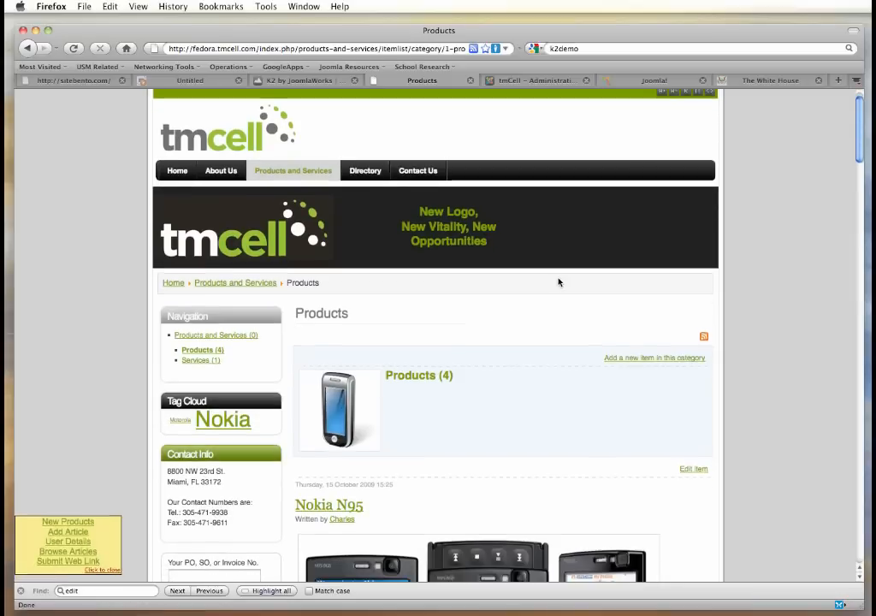
pyautogui.scroll(-3)
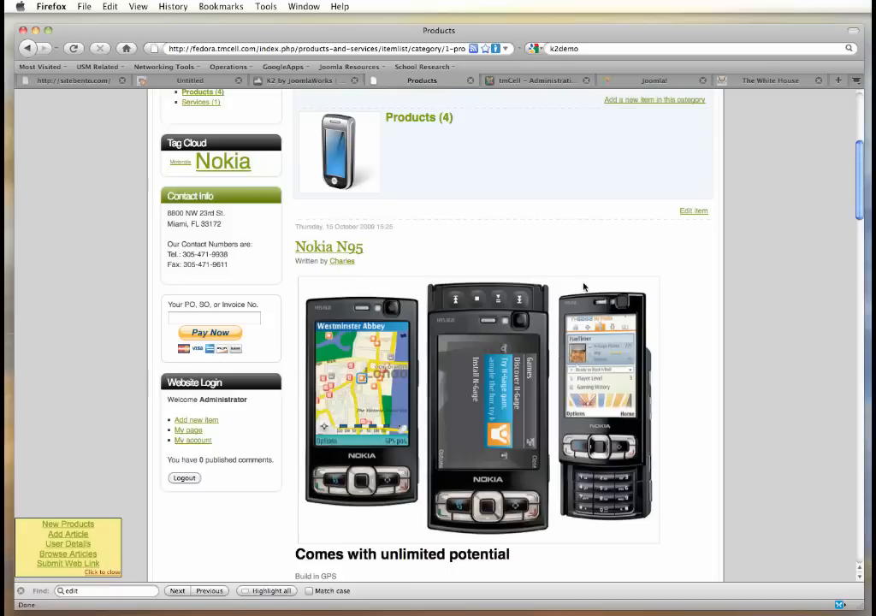
pyautogui.scroll(-3)
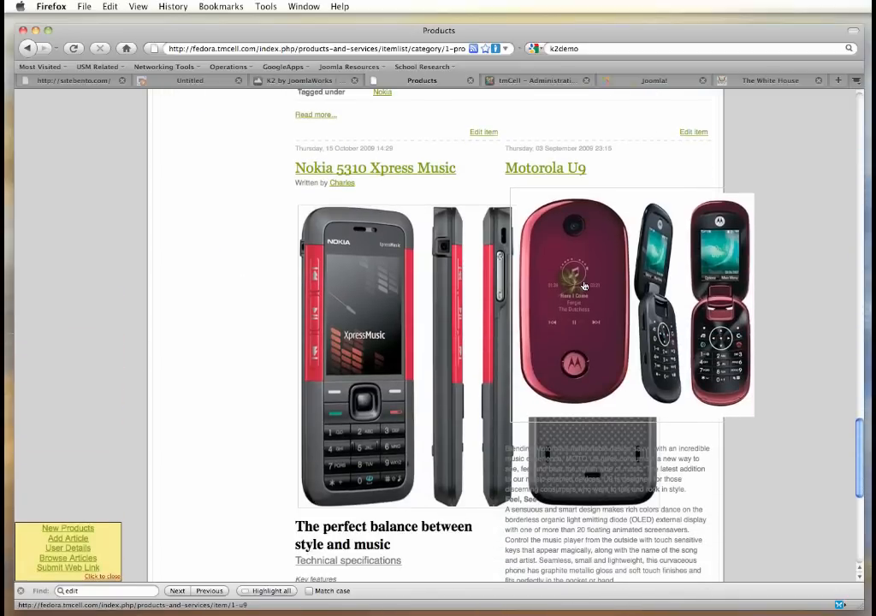
pyautogui.scroll(-3)
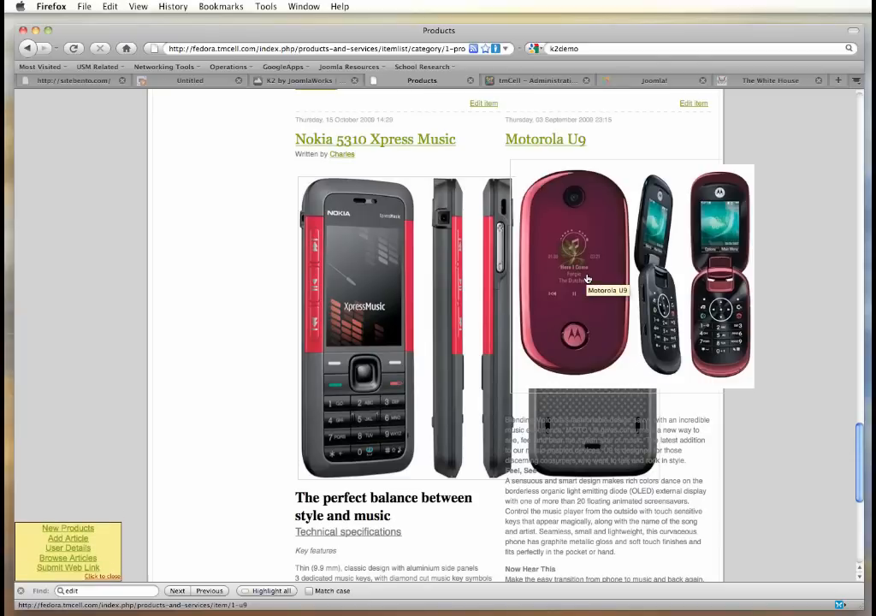
pyautogui.moveTo(589, 279)
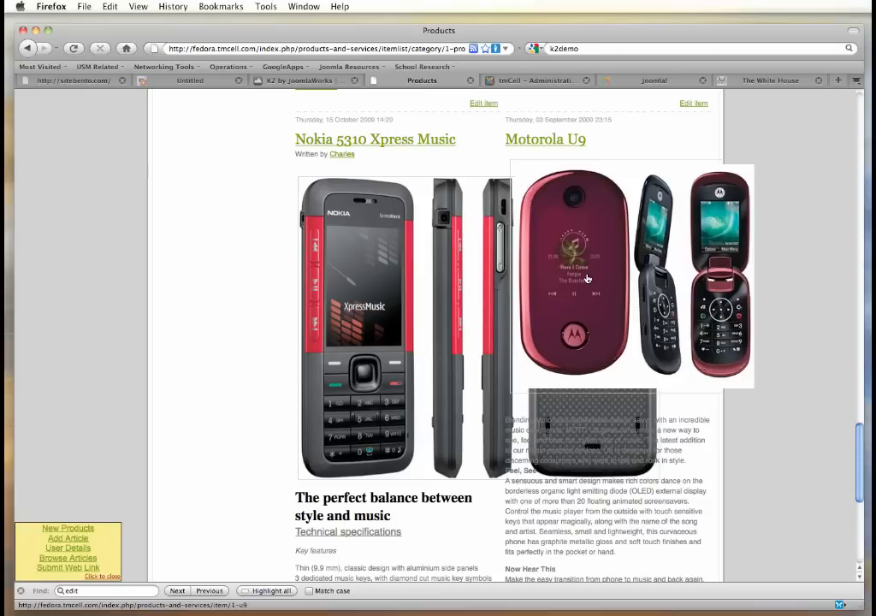
pyautogui.scroll(-3)
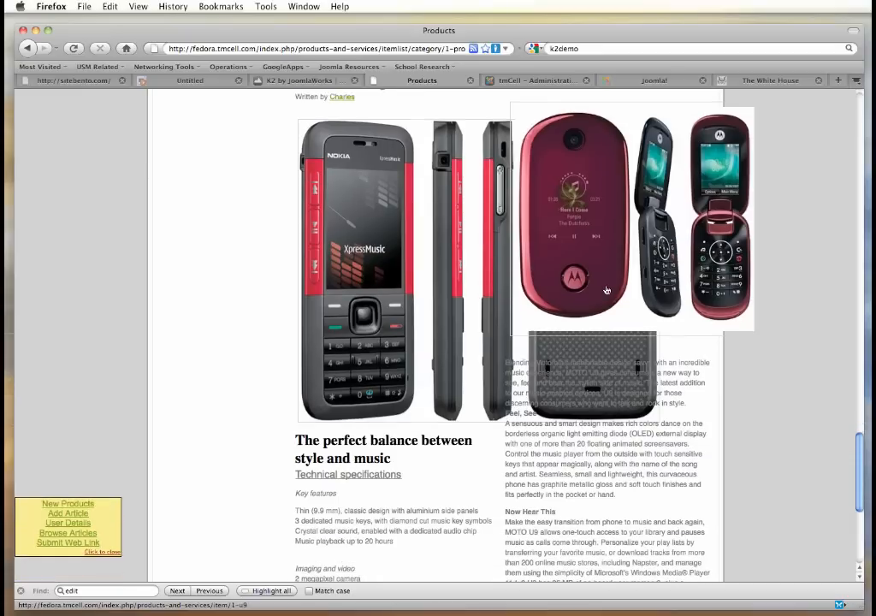
pyautogui.scroll(-3)
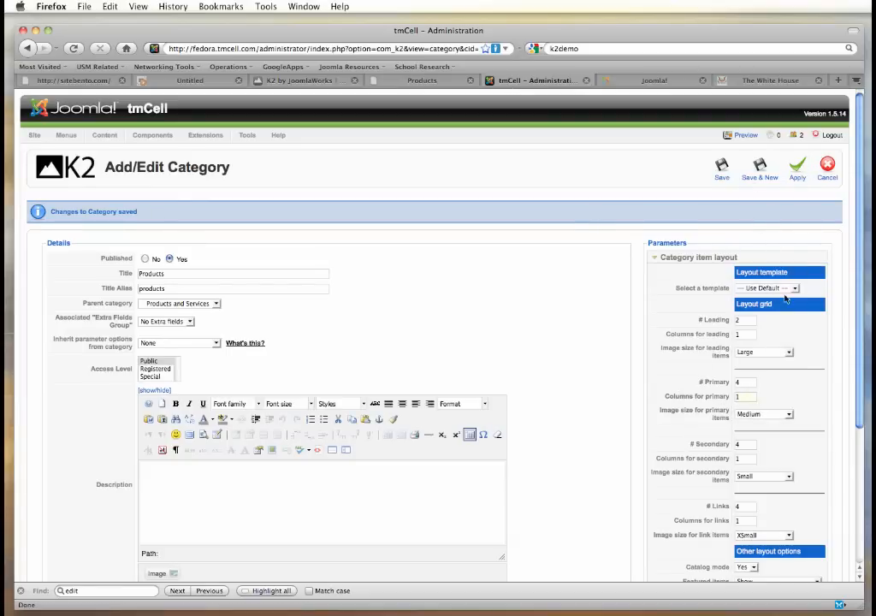
# Step: Review the item image size and listing display settings, then save and close the Products category
pyautogui.scroll(-3)
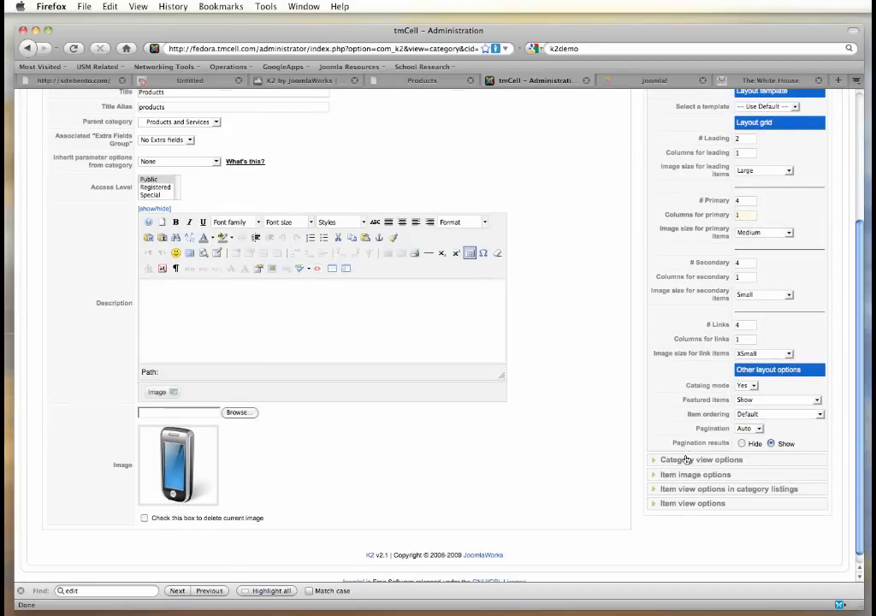
pyautogui.click(693, 459)
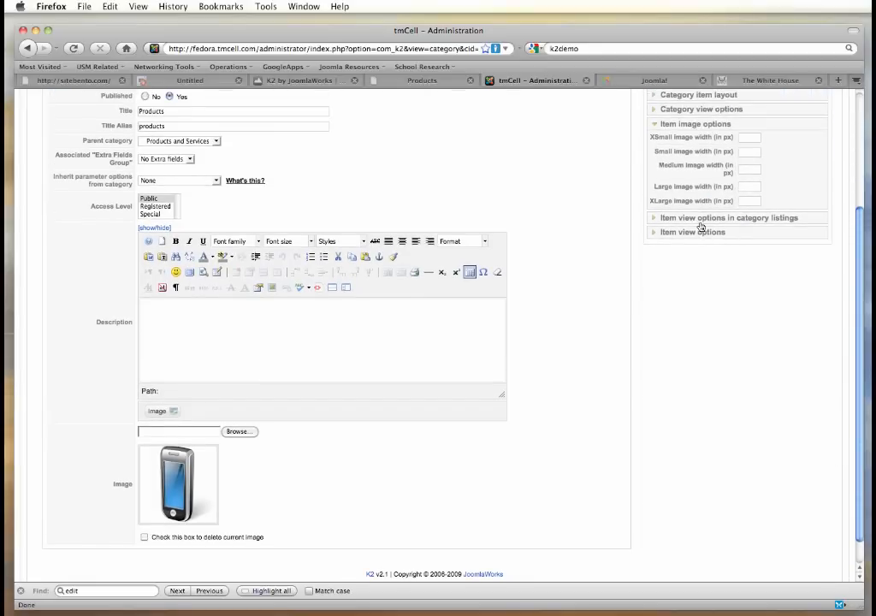
pyautogui.click(722, 215)
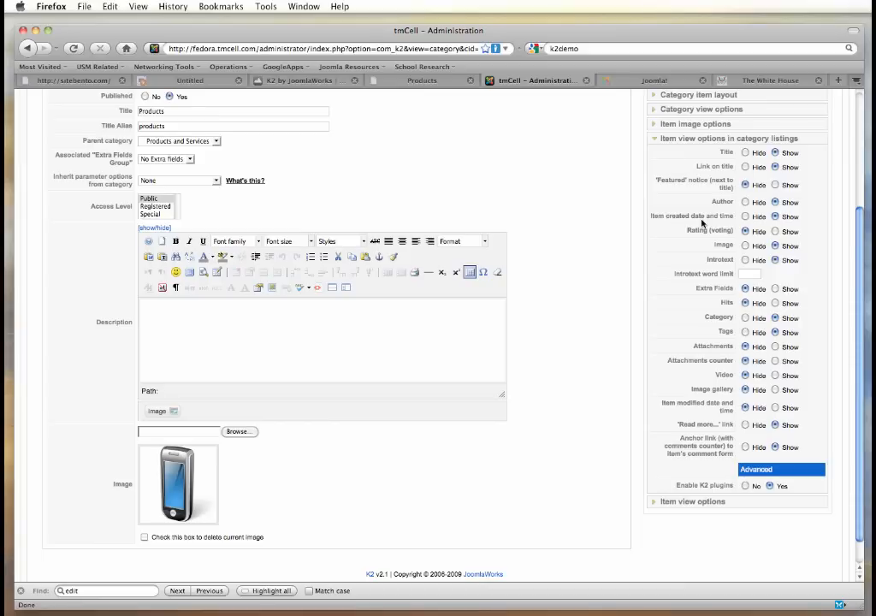
pyautogui.moveTo(693, 264)
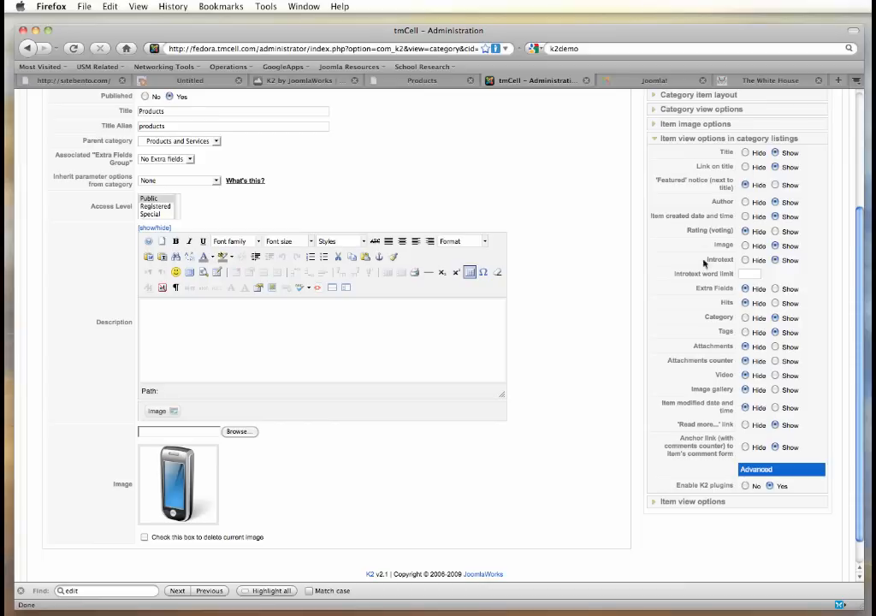
pyautogui.moveTo(715, 278)
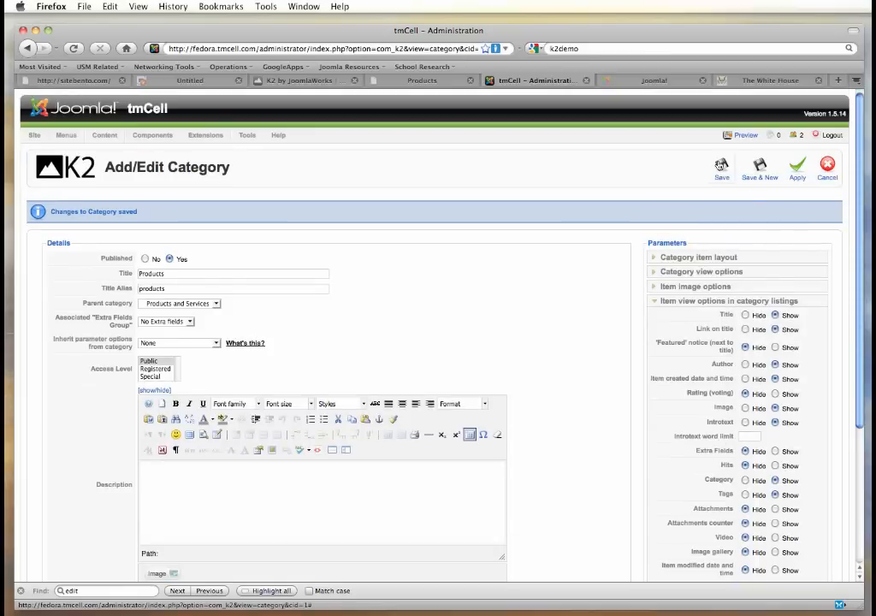
pyautogui.click(719, 168)
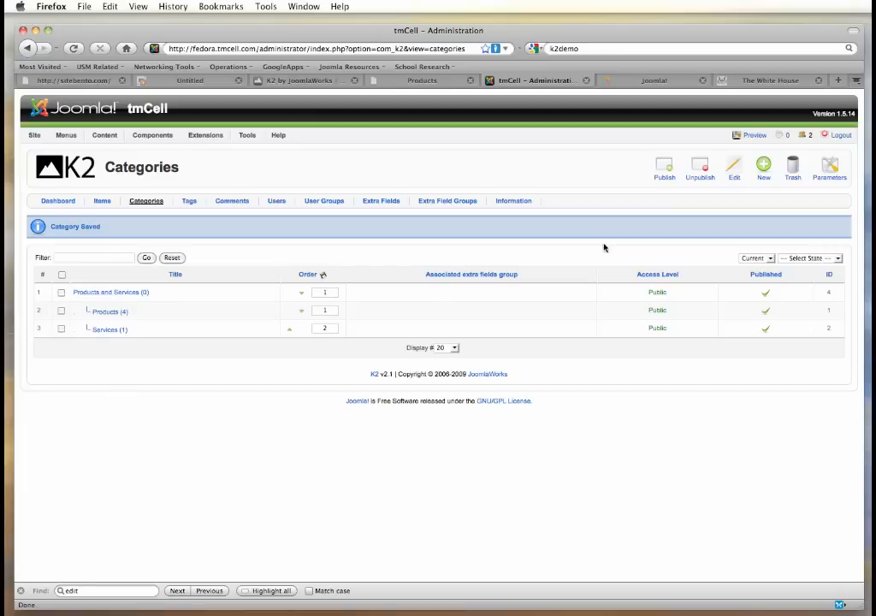
# Step: Switch to the K2 items list and open the Nokia N95 item for editing
pyautogui.click(101, 200)
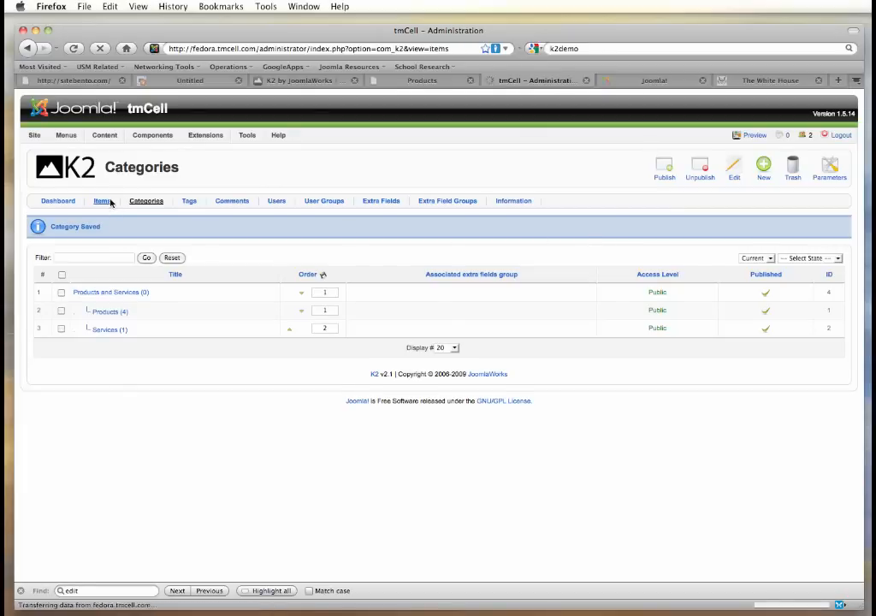
pyautogui.click(101, 200)
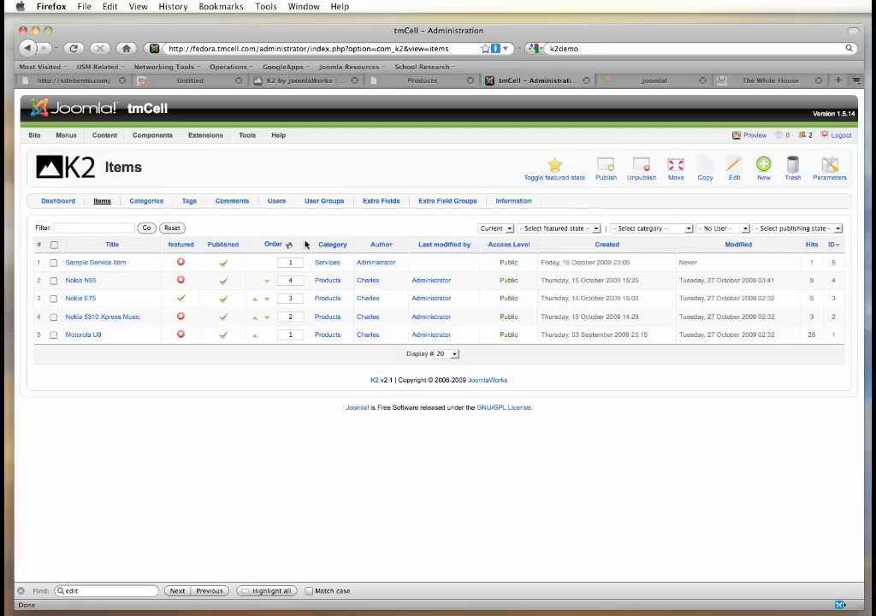
pyautogui.moveTo(539, 293)
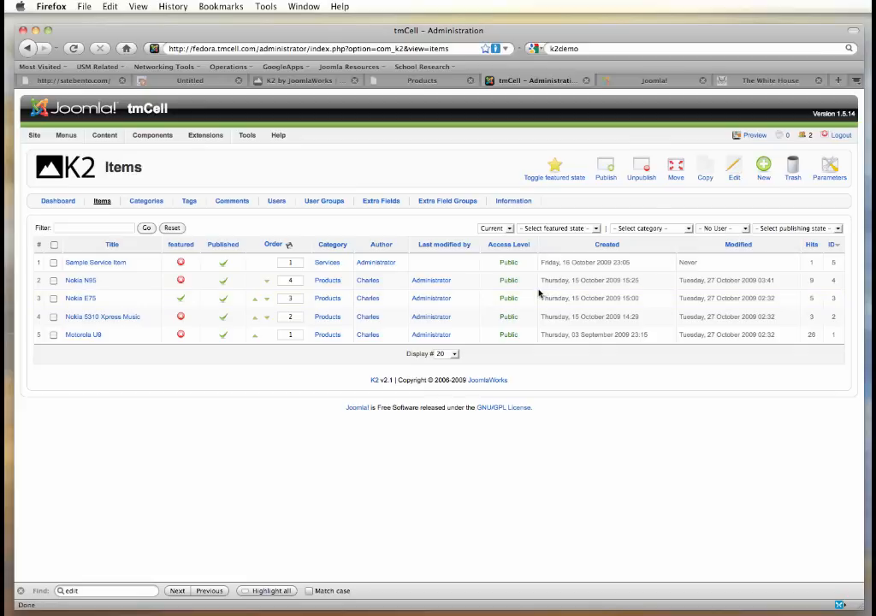
pyautogui.moveTo(353, 353)
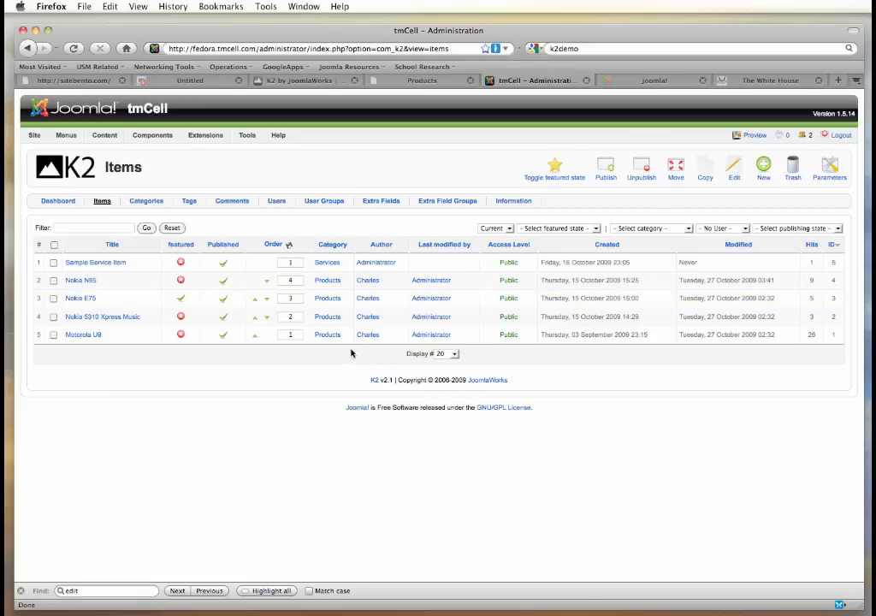
pyautogui.moveTo(84, 353)
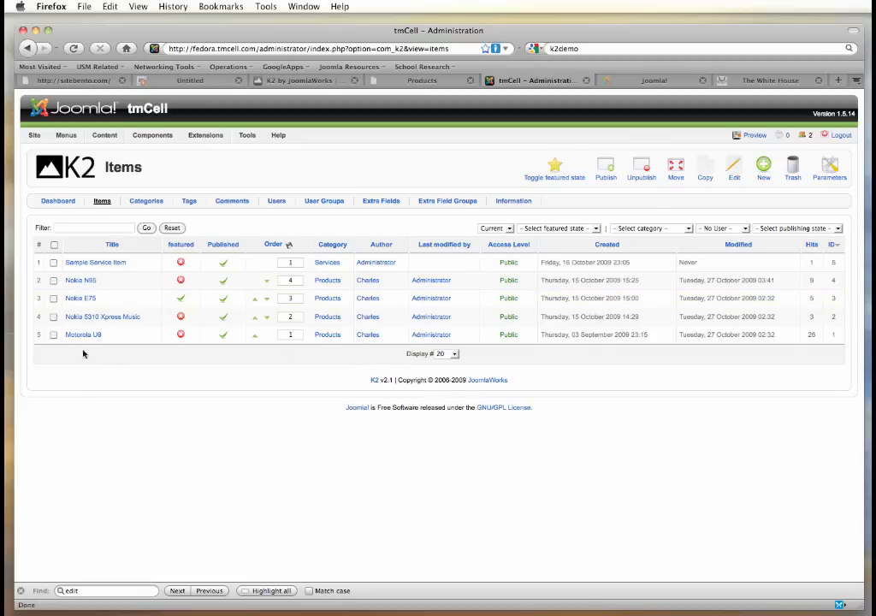
pyautogui.moveTo(75, 283)
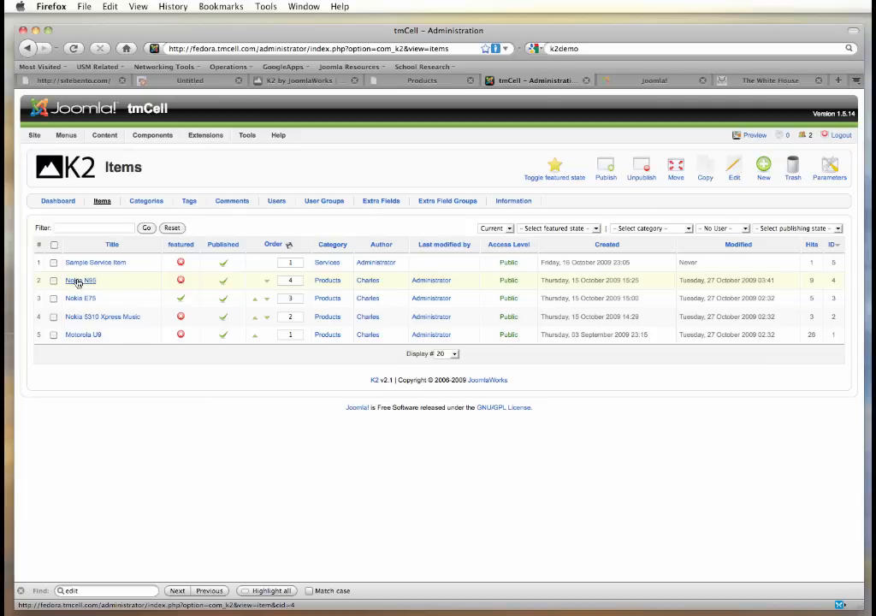
pyautogui.moveTo(79, 284)
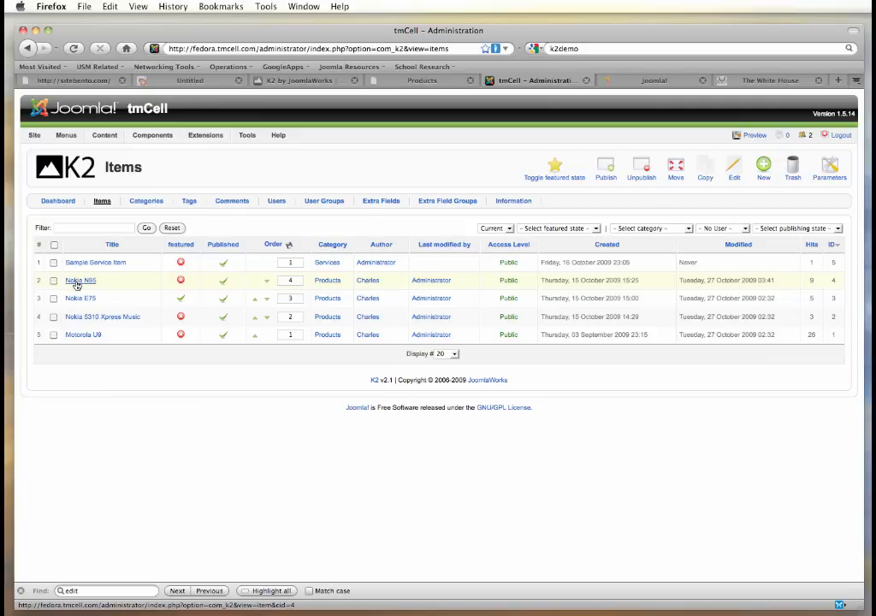
pyautogui.click(72, 281)
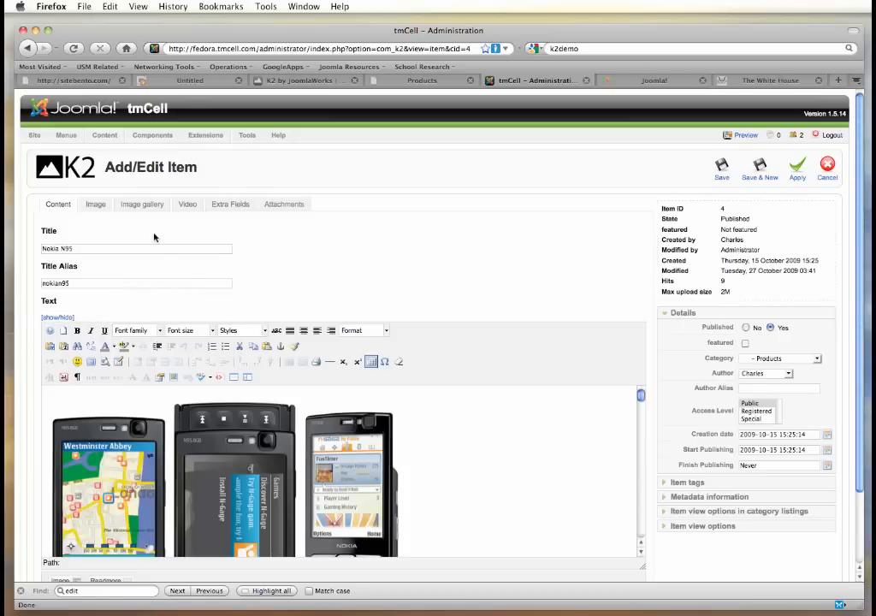
# Step: Expand the item's metadata and view options panels, then show its image settings
pyautogui.scroll(-3)
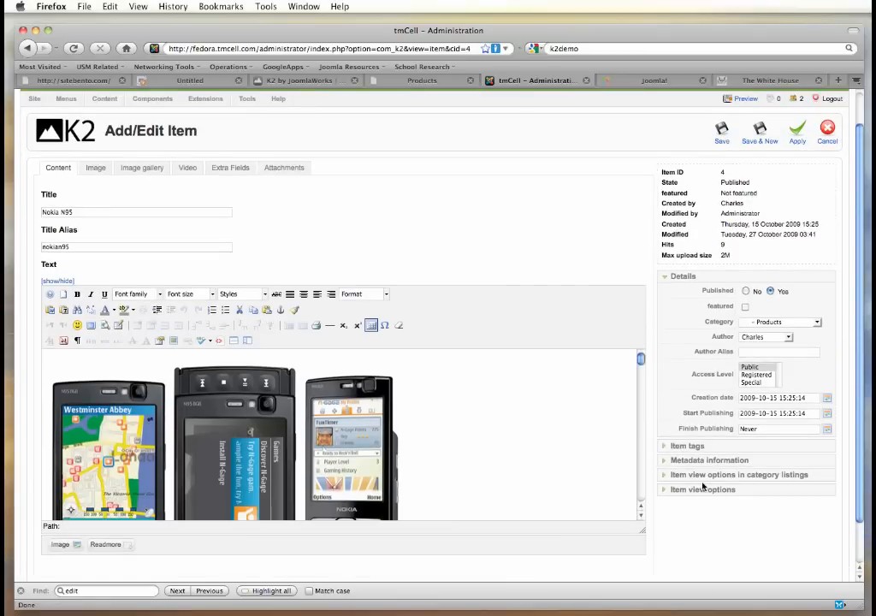
pyautogui.moveTo(701, 472)
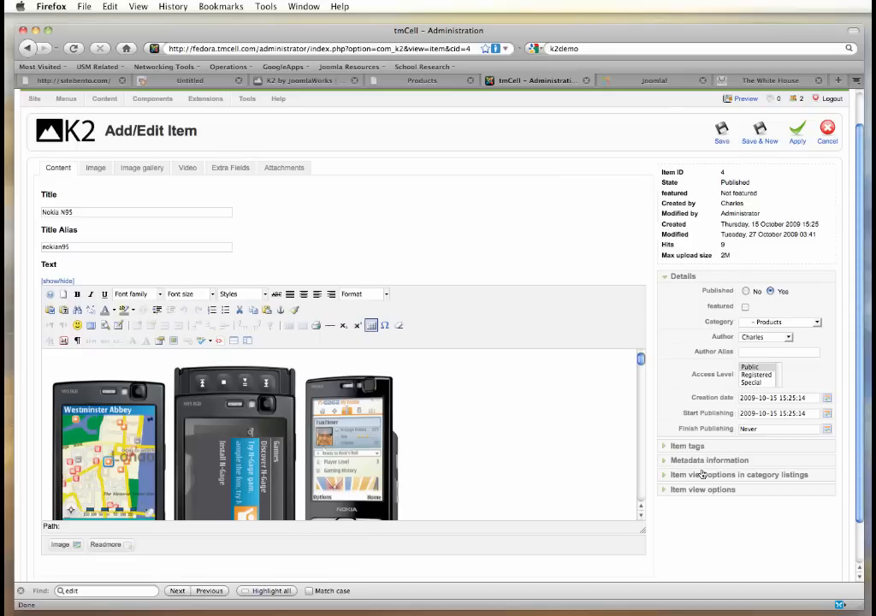
pyautogui.moveTo(695, 462)
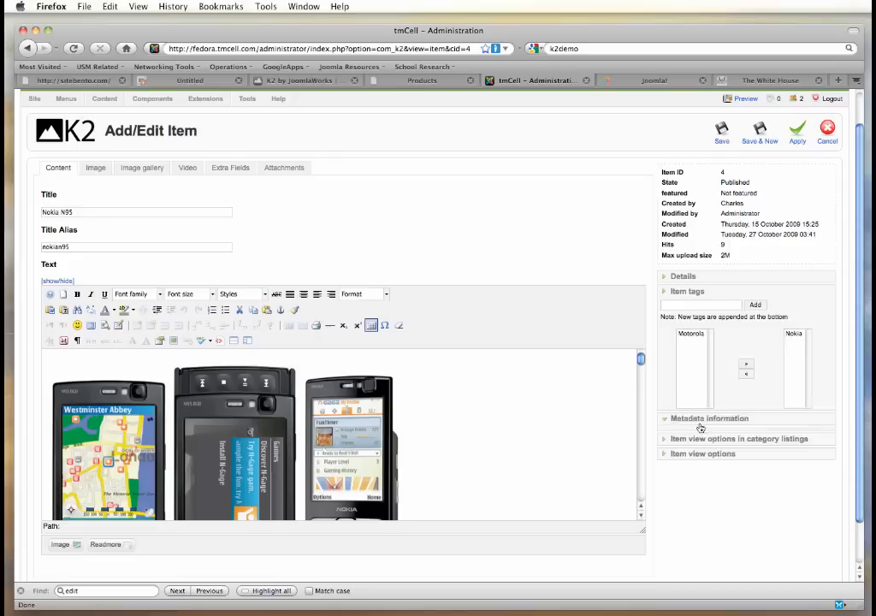
pyautogui.click(708, 417)
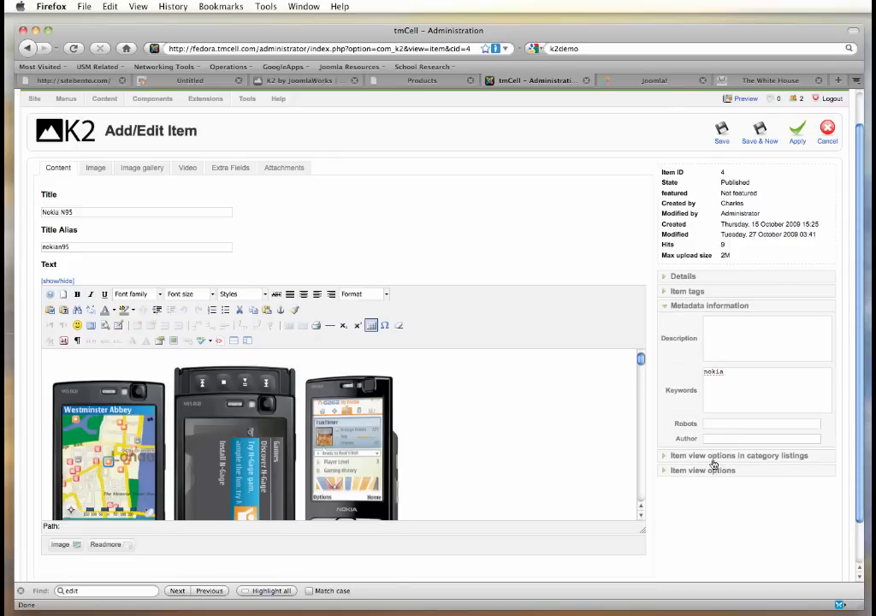
pyautogui.click(731, 455)
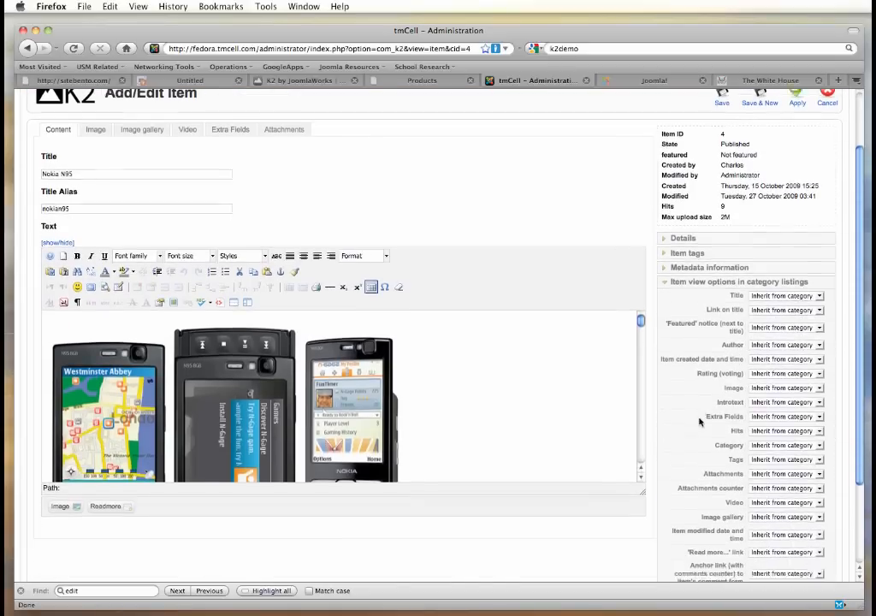
pyautogui.scroll(-3)
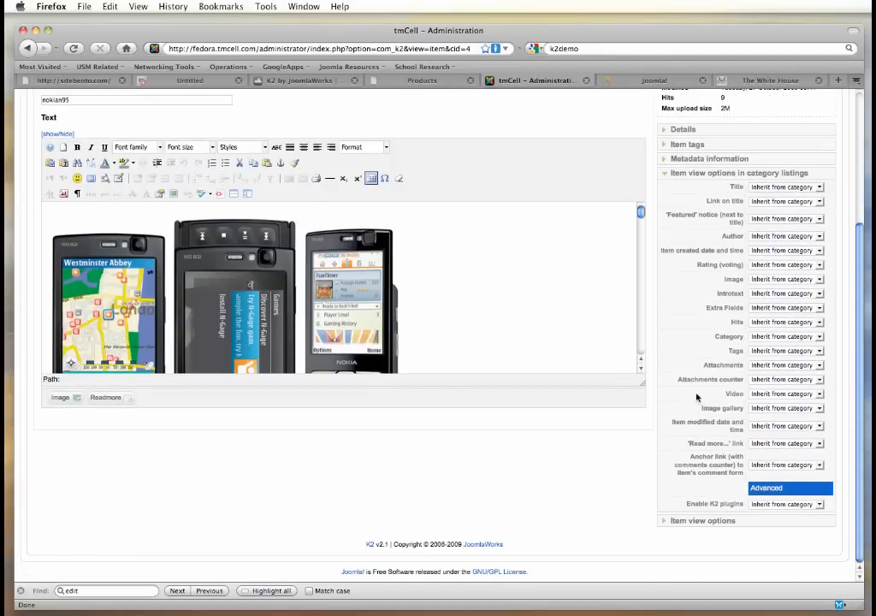
pyautogui.moveTo(706, 510)
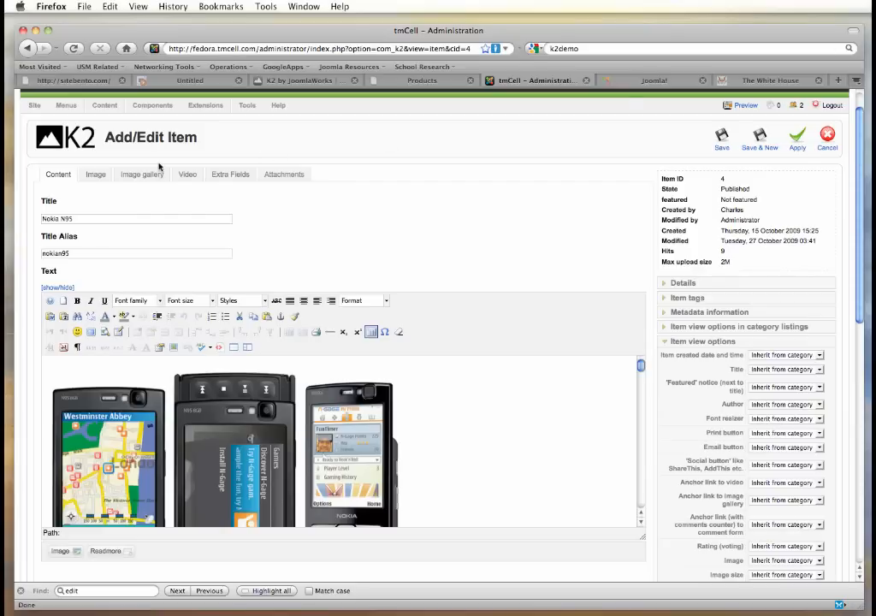
pyautogui.click(96, 175)
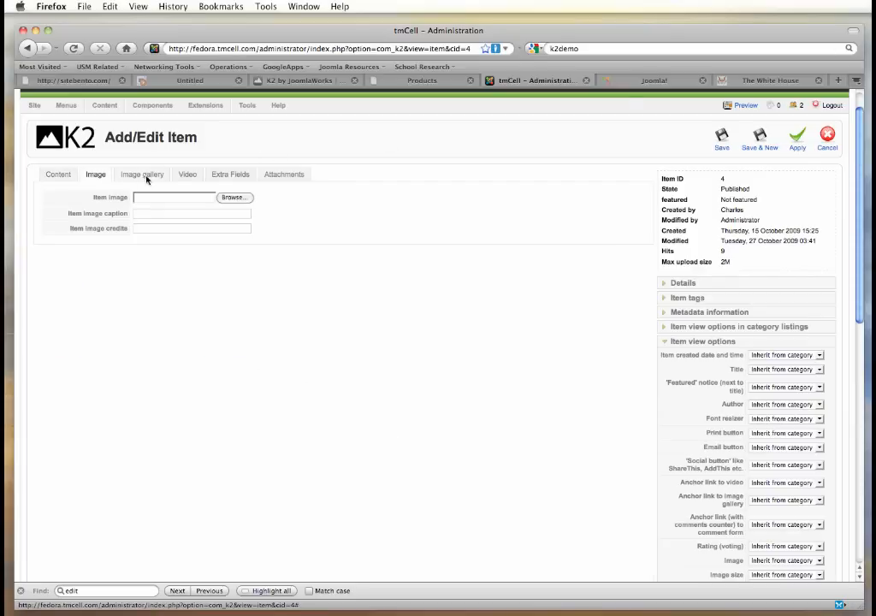
pyautogui.moveTo(144, 178)
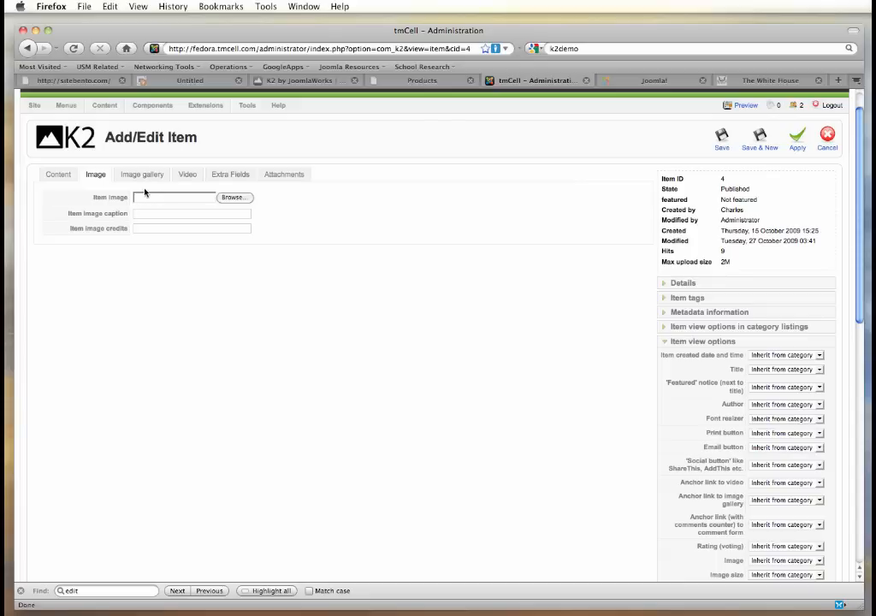
# Step: Show the item's image gallery section, then switch to the K2 by JoomlaWorks demo site
pyautogui.click(143, 175)
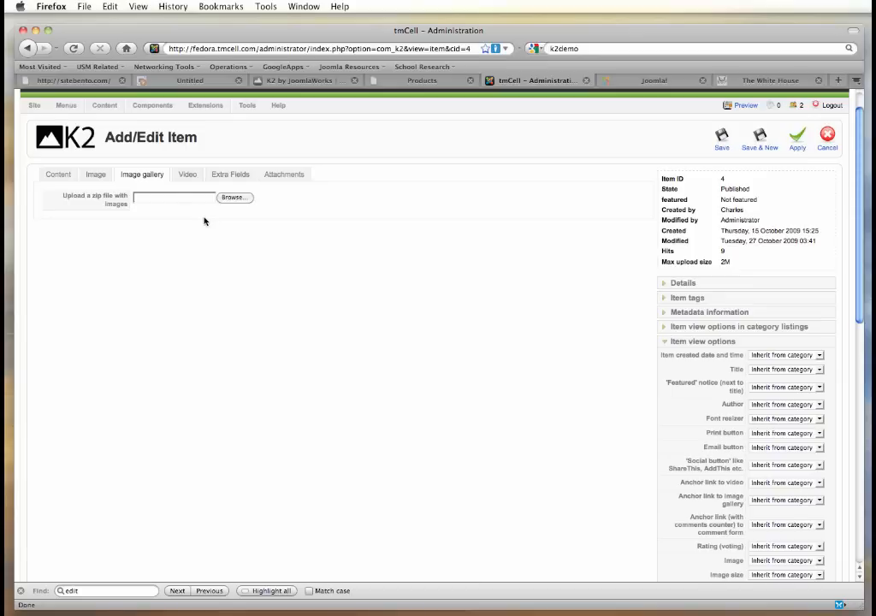
pyautogui.moveTo(206, 216)
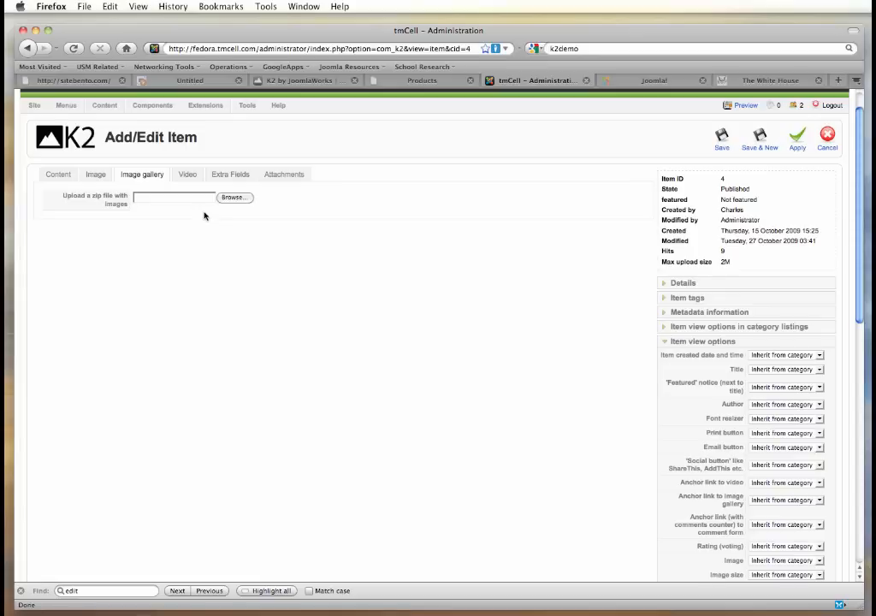
pyautogui.moveTo(435, 188)
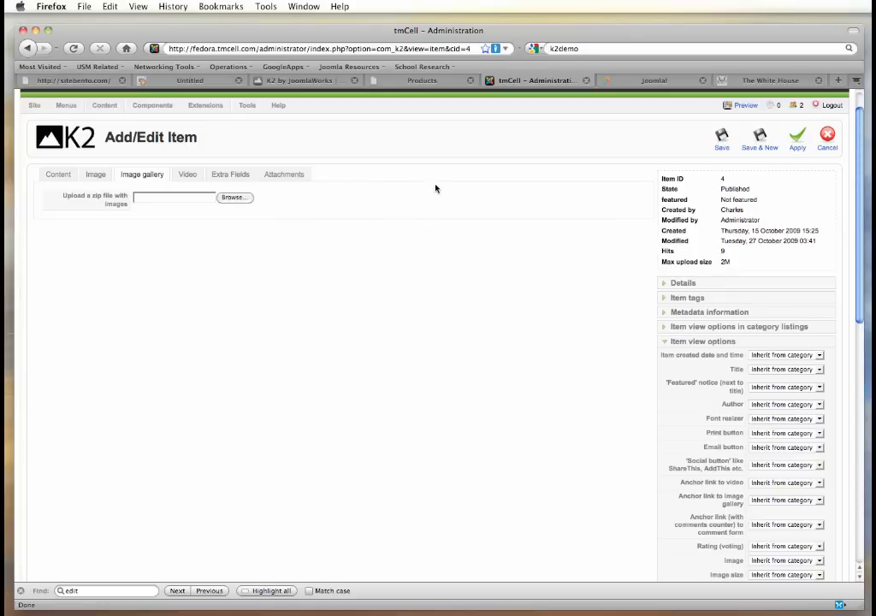
pyautogui.moveTo(418, 140)
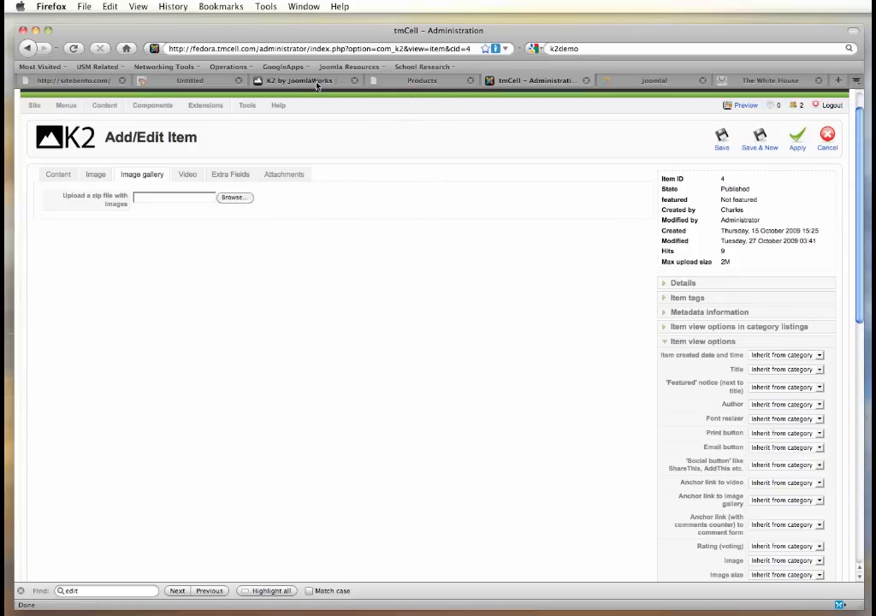
pyautogui.click(294, 81)
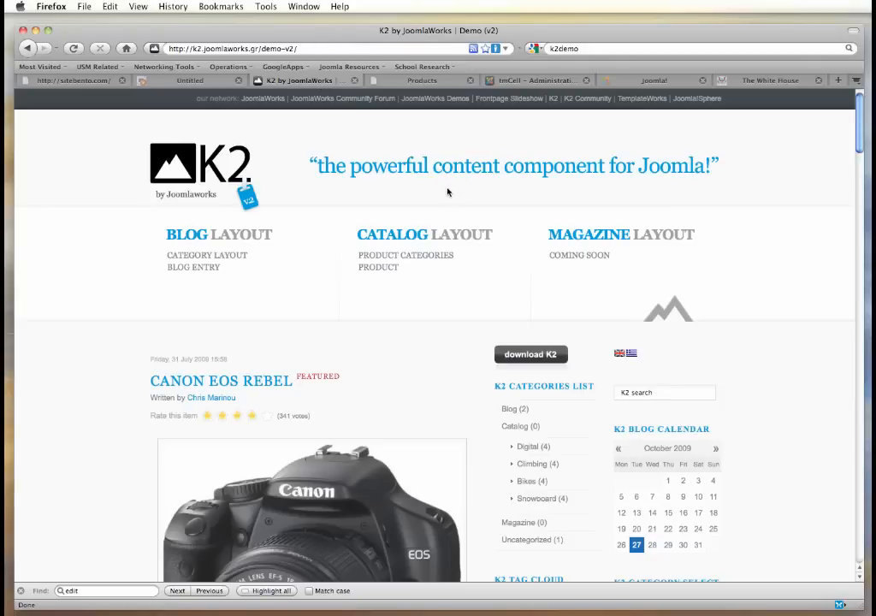
# Step: Enlarge a Canon EOS Rebel gallery photo in the K2 demo lightbox and close it
pyautogui.scroll(-3)
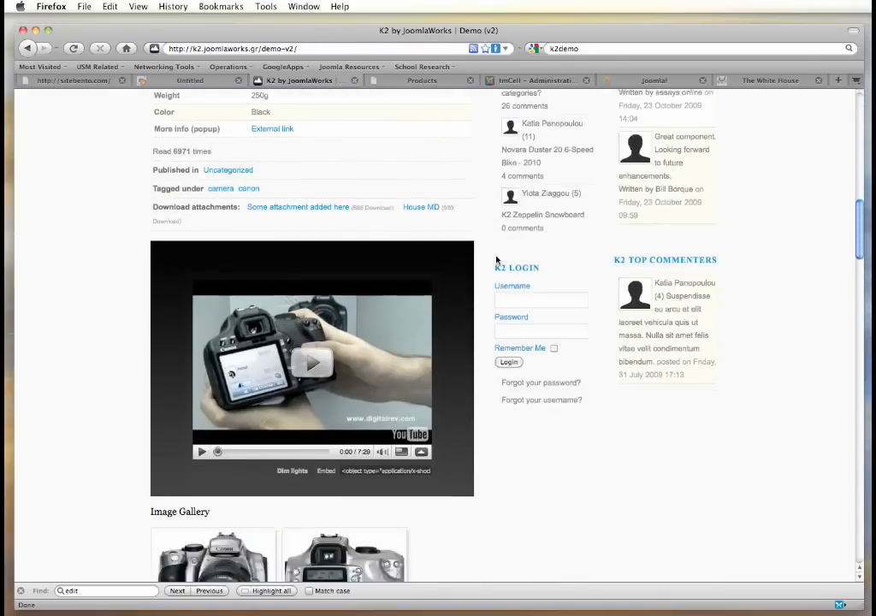
pyautogui.scroll(-3)
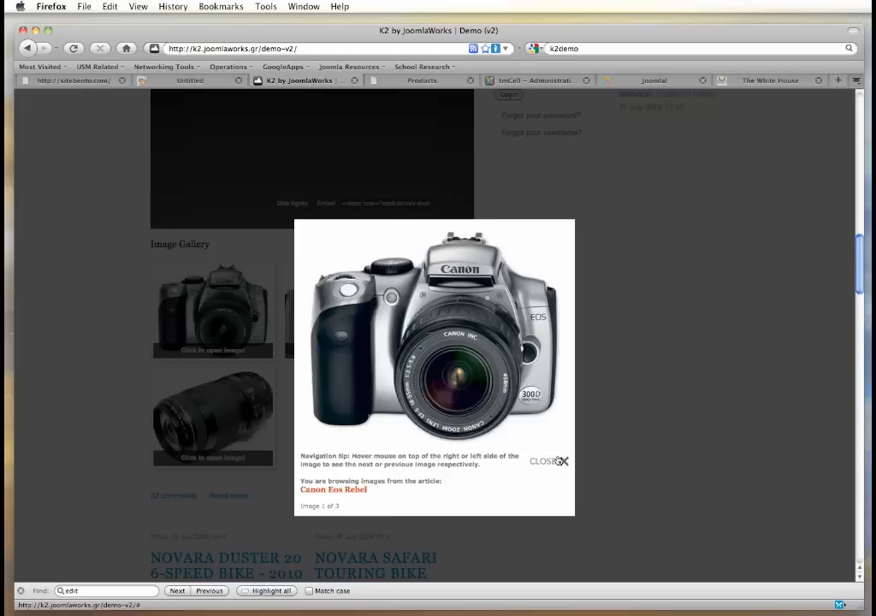
pyautogui.moveTo(556, 448)
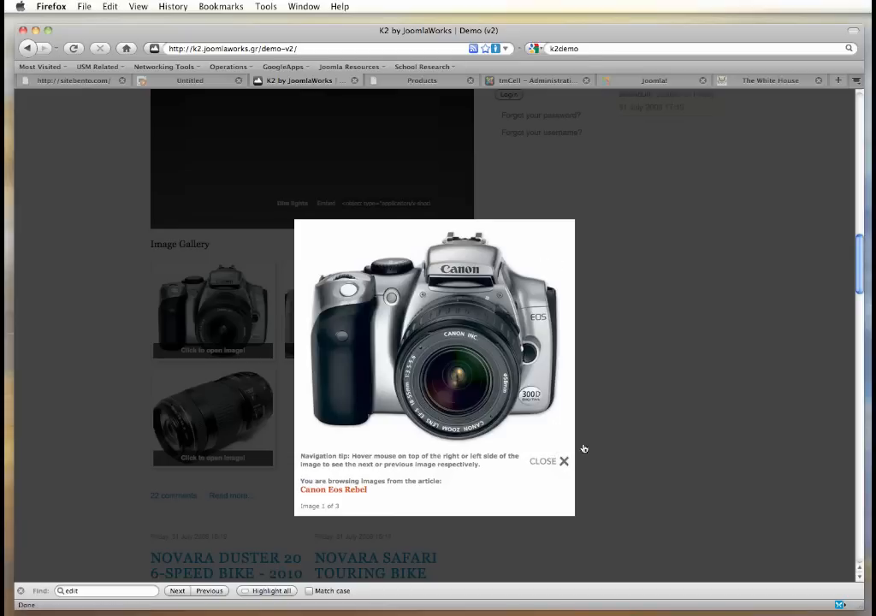
pyautogui.click(561, 463)
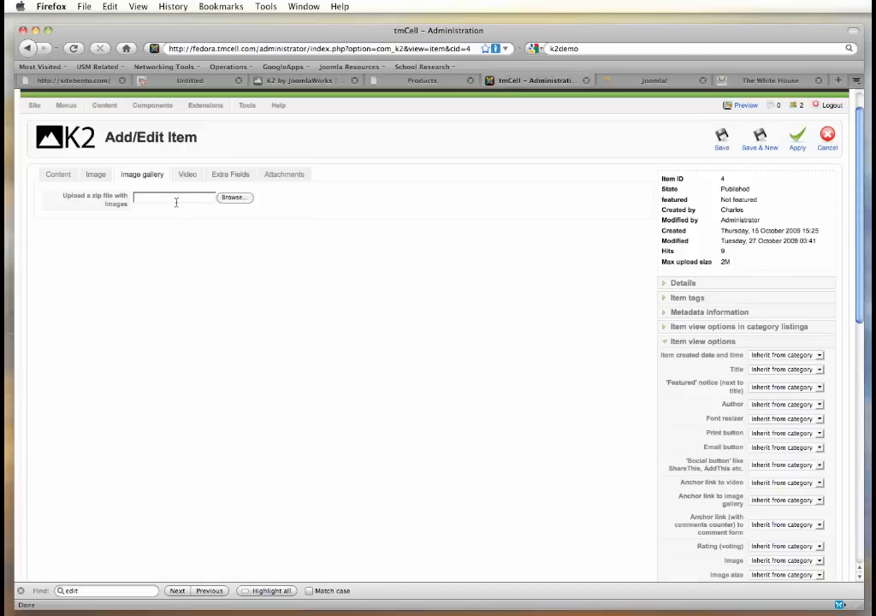
# Step: Review the item's Video, Extra Fields and Attachments sections, then save the Nokia N95 item to the Items list
pyautogui.click(188, 174)
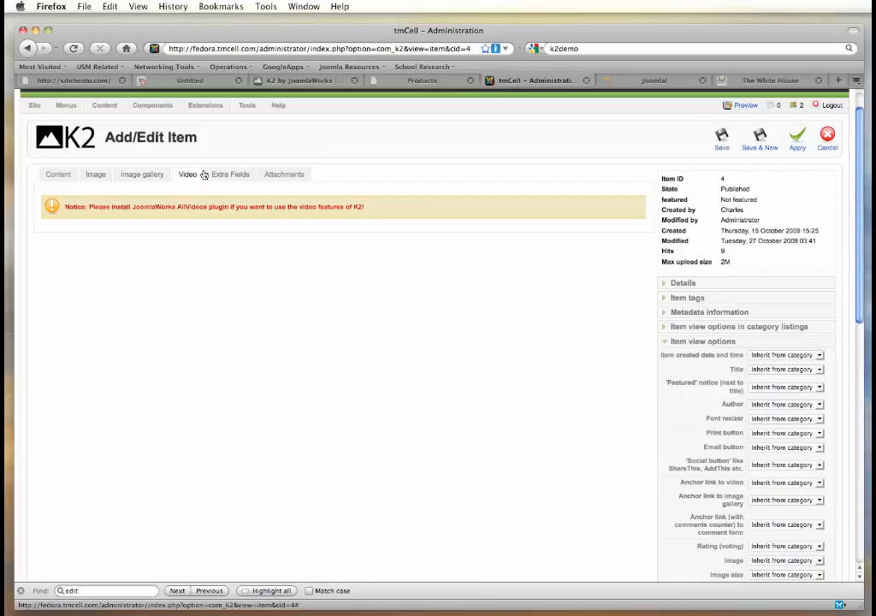
pyautogui.click(229, 175)
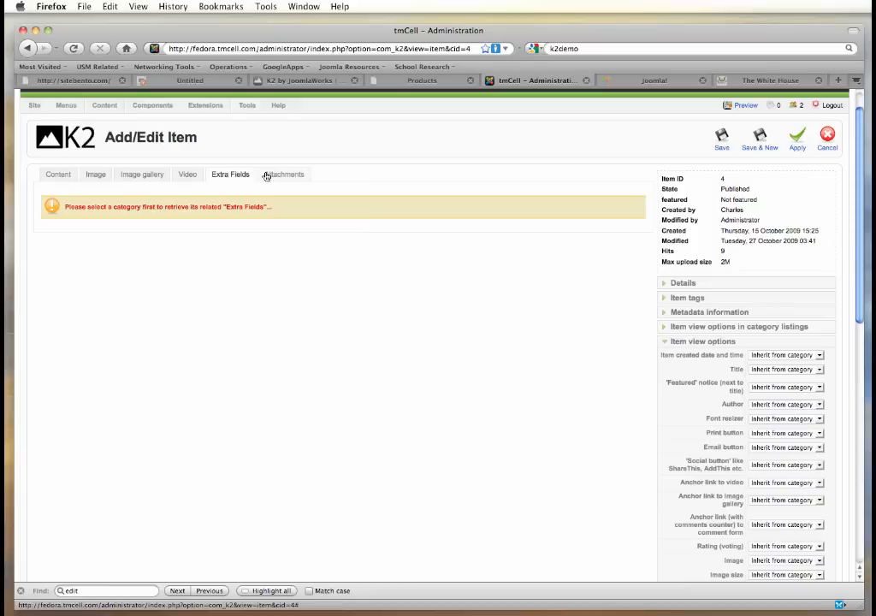
pyautogui.click(284, 174)
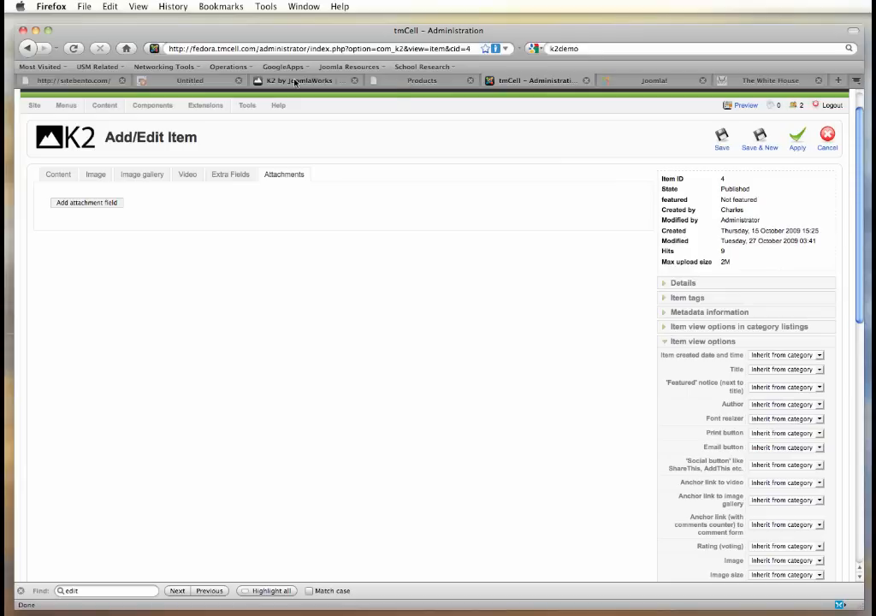
pyautogui.moveTo(295, 83)
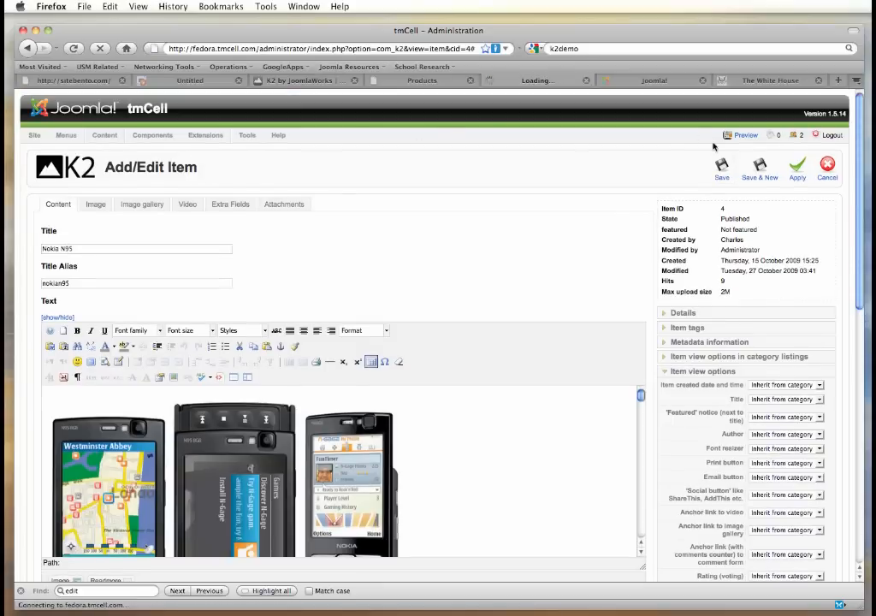
pyautogui.click(722, 168)
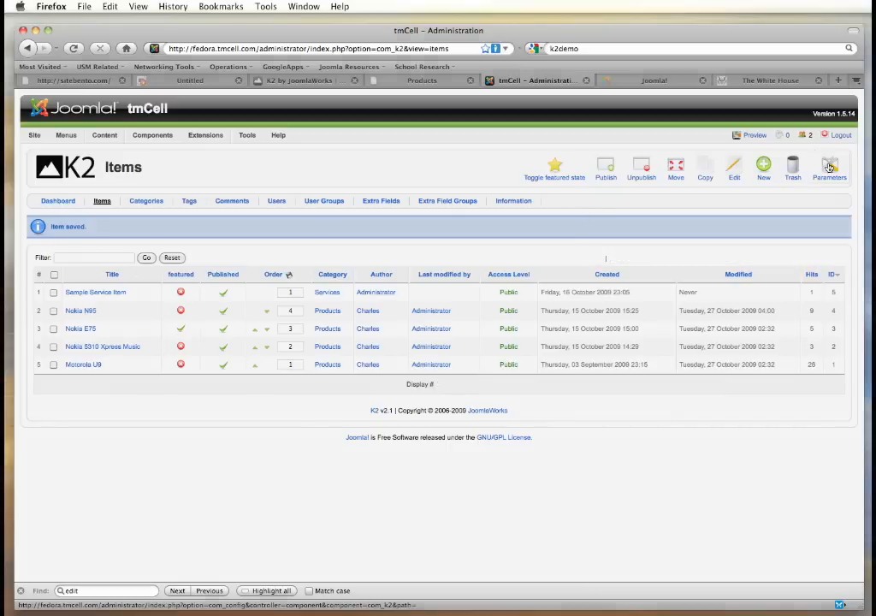
pyautogui.click(828, 161)
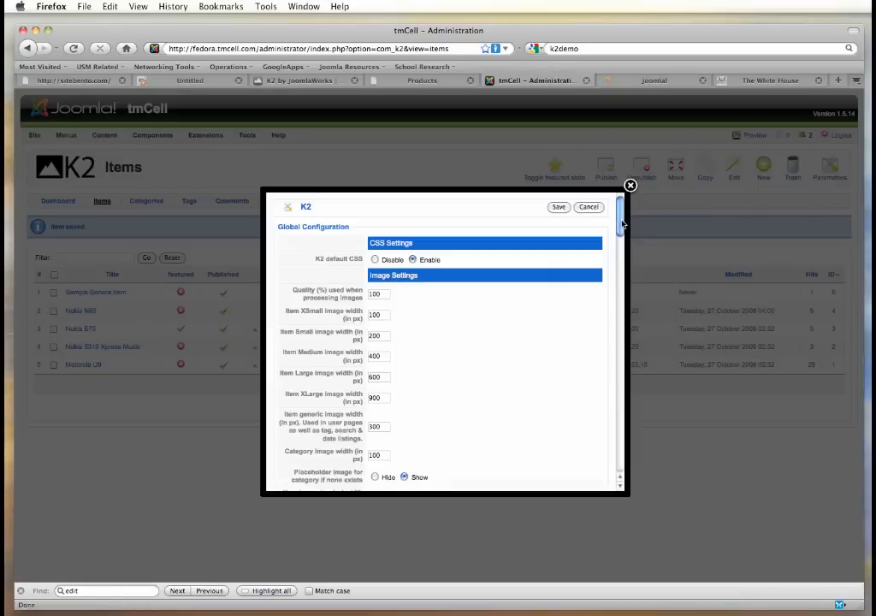
pyautogui.scroll(-3)
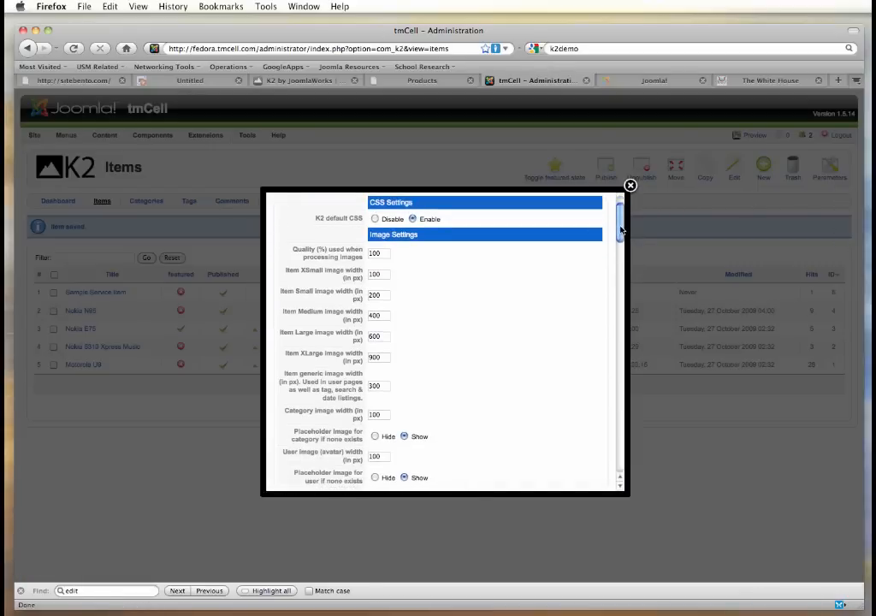
pyautogui.scroll(-3)
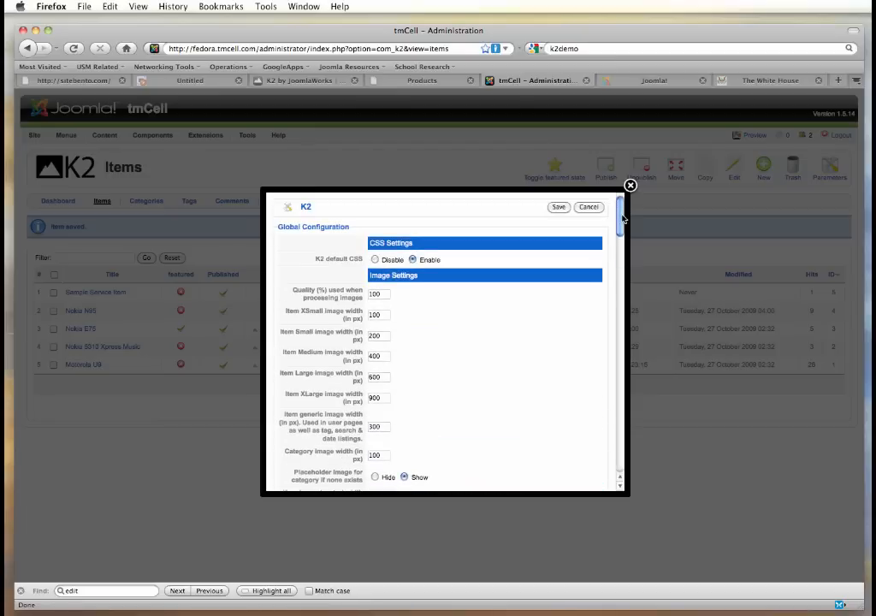
pyautogui.scroll(-3)
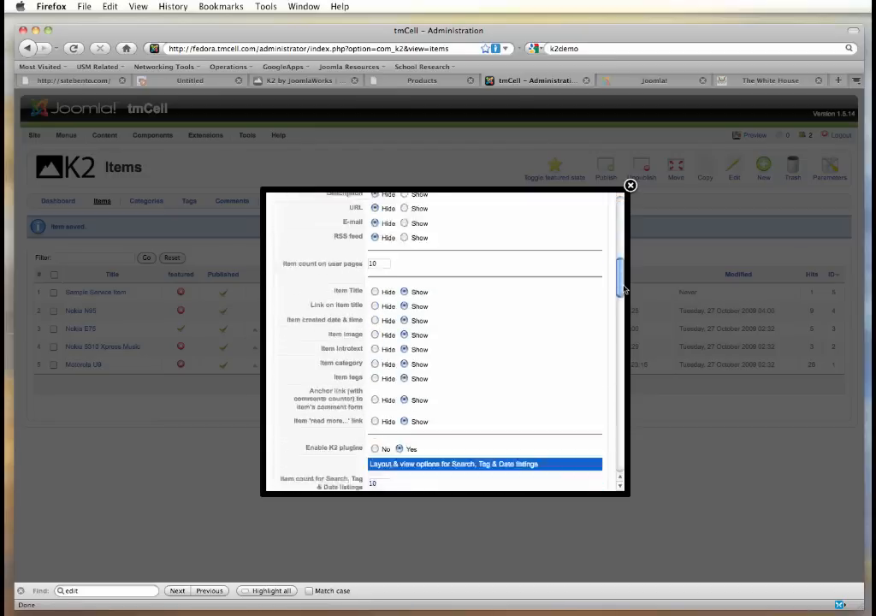
pyautogui.scroll(-3)
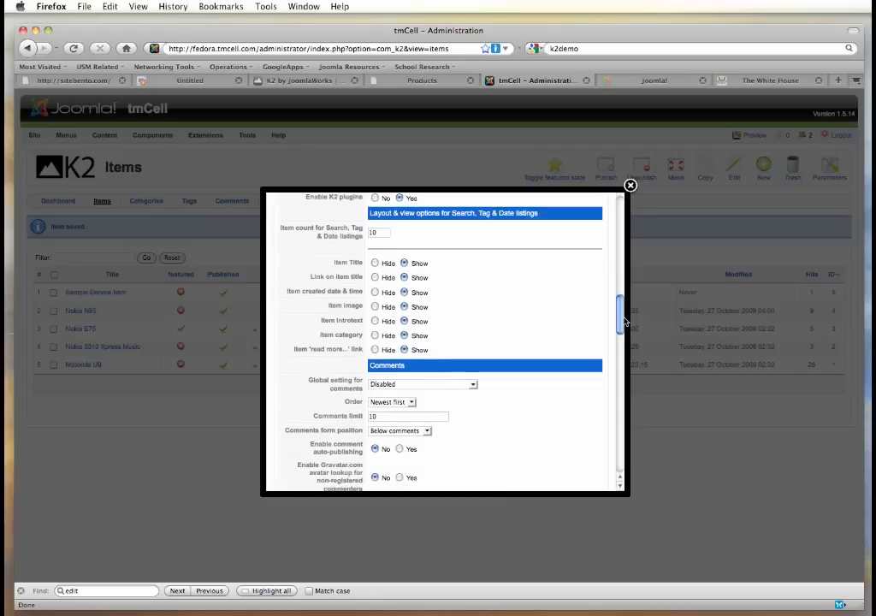
pyautogui.scroll(-3)
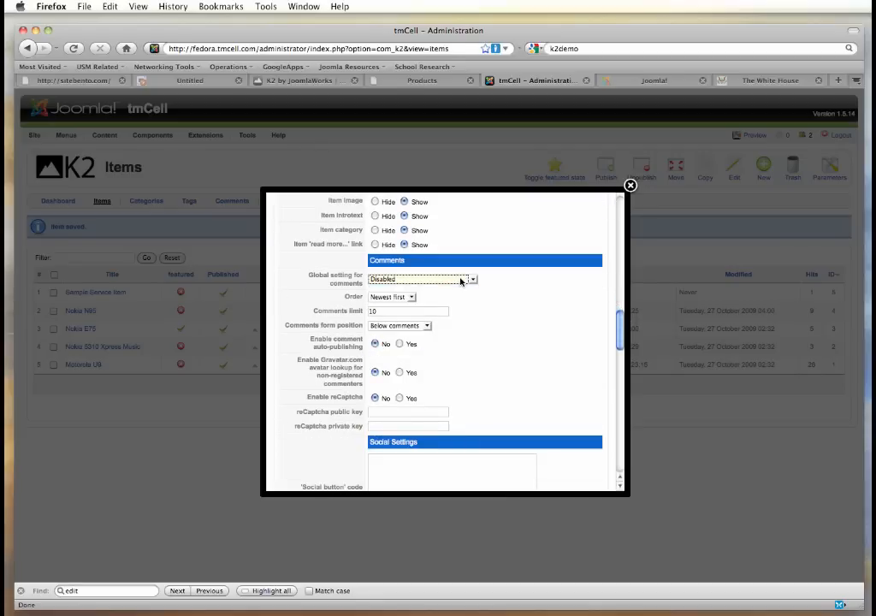
pyautogui.scroll(-3)
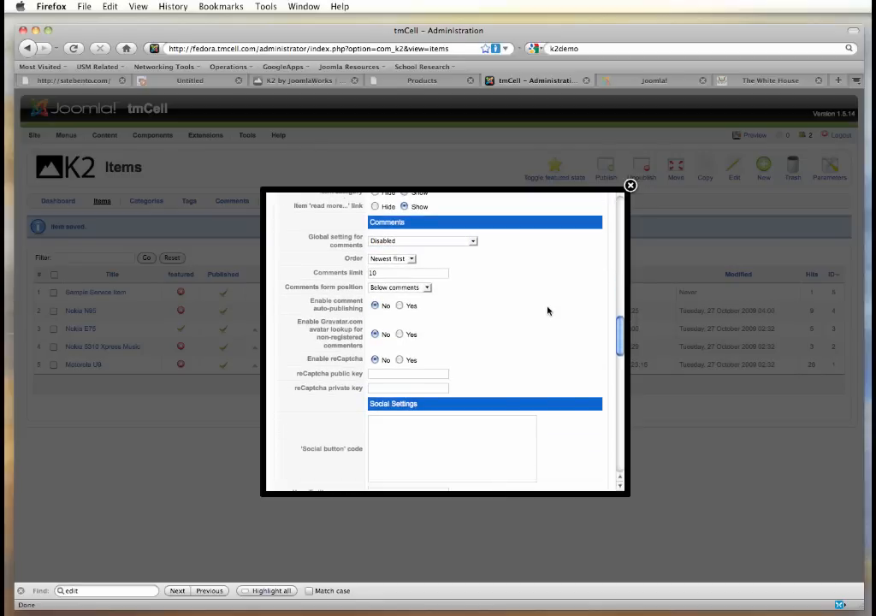
pyautogui.scroll(-3)
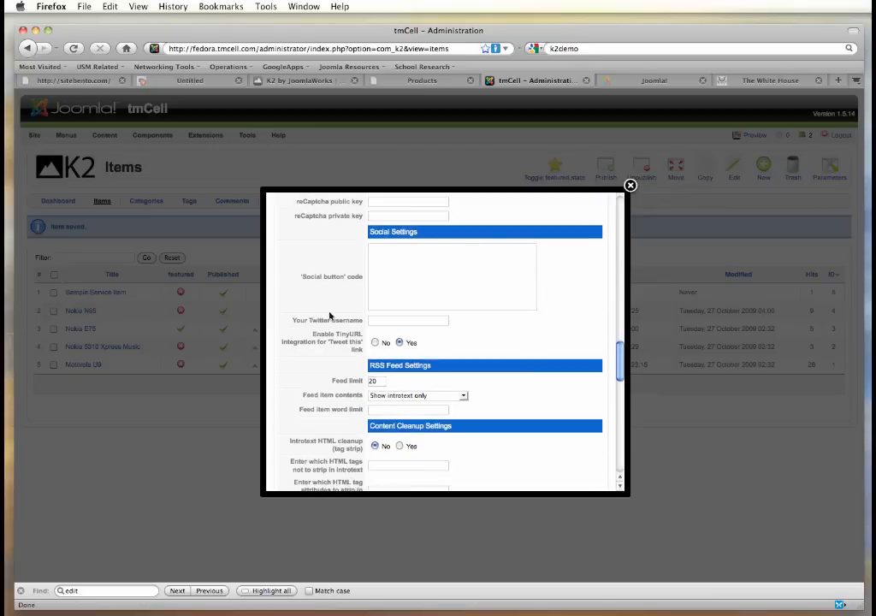
pyautogui.scroll(-3)
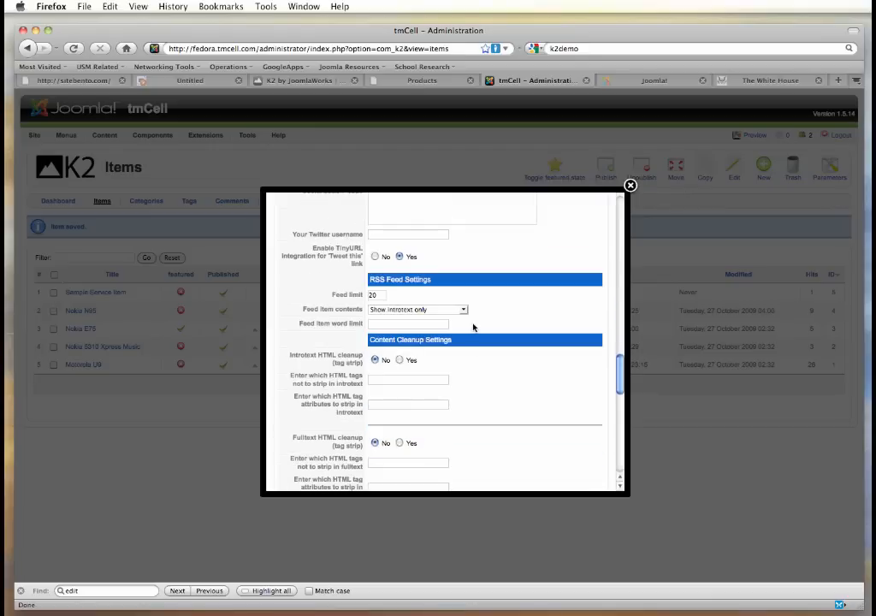
pyautogui.scroll(-3)
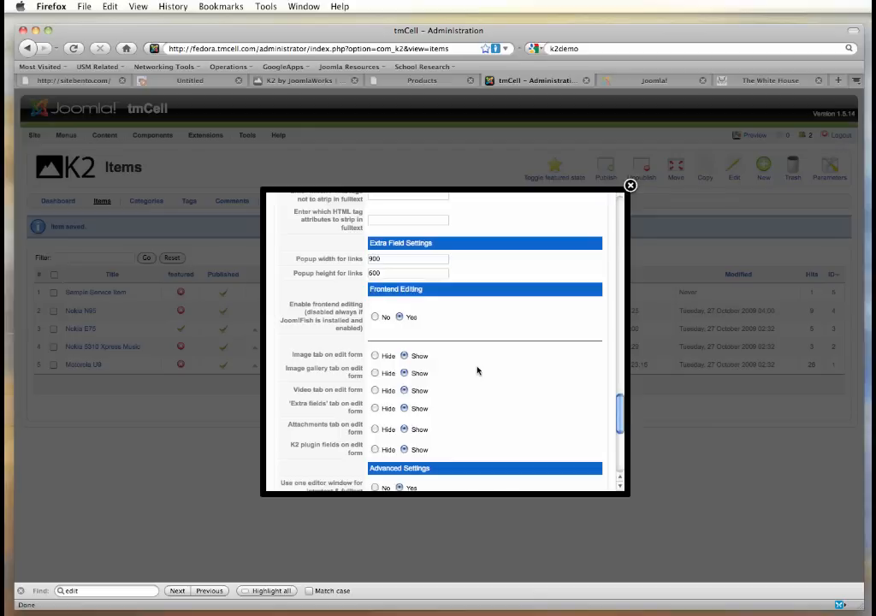
pyautogui.scroll(-3)
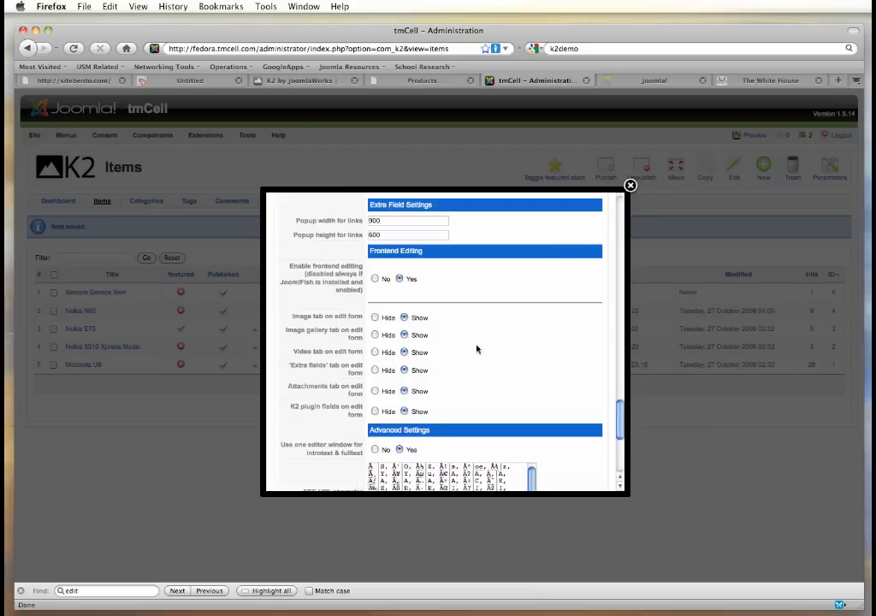
pyautogui.scroll(-3)
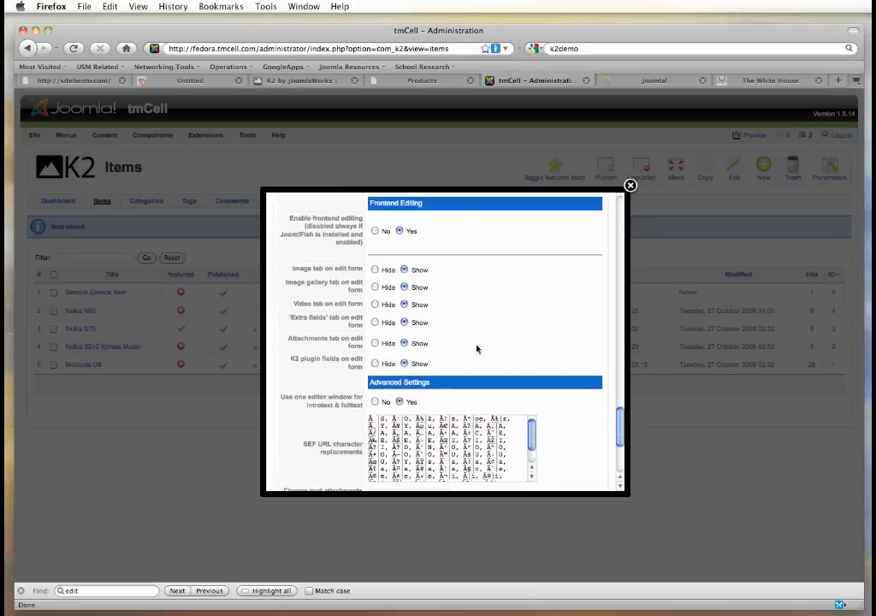
pyautogui.click(630, 185)
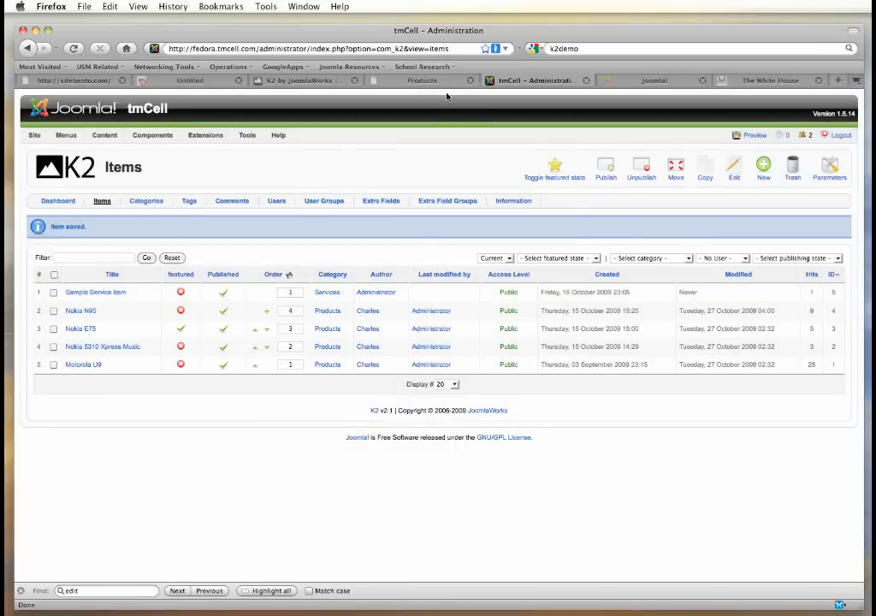
# Step: Show the public tmCell Products page with the Nokia N95 item and Administrator login panel
pyautogui.click(421, 80)
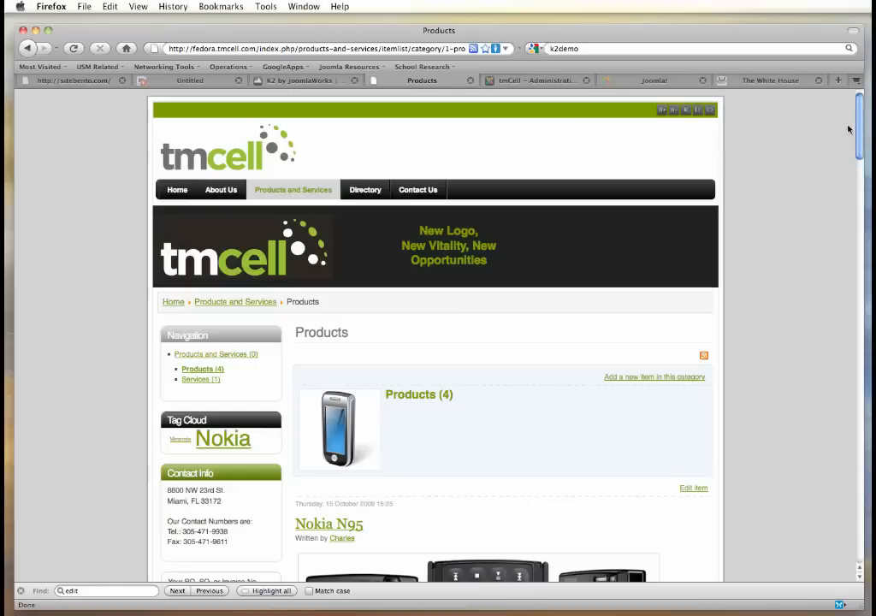
pyautogui.scroll(-3)
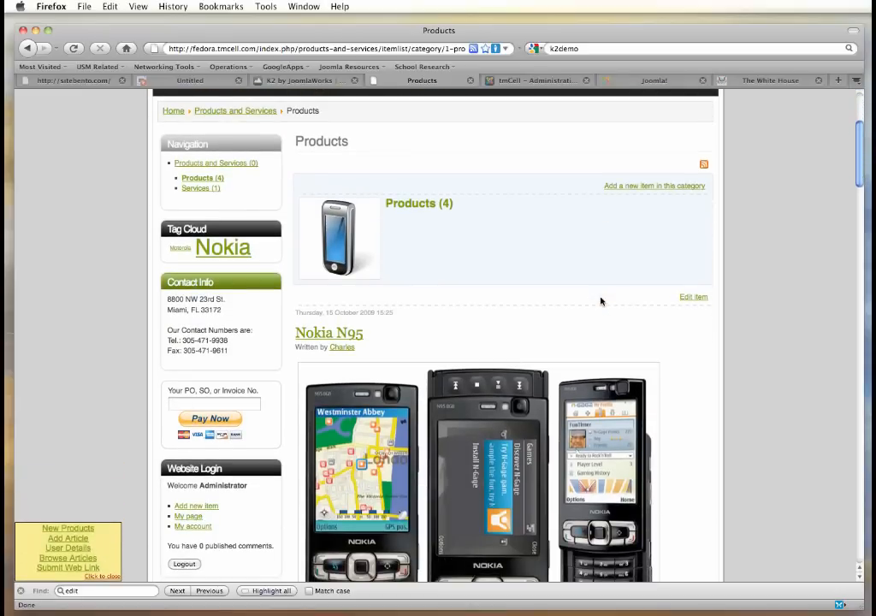
pyautogui.scroll(-3)
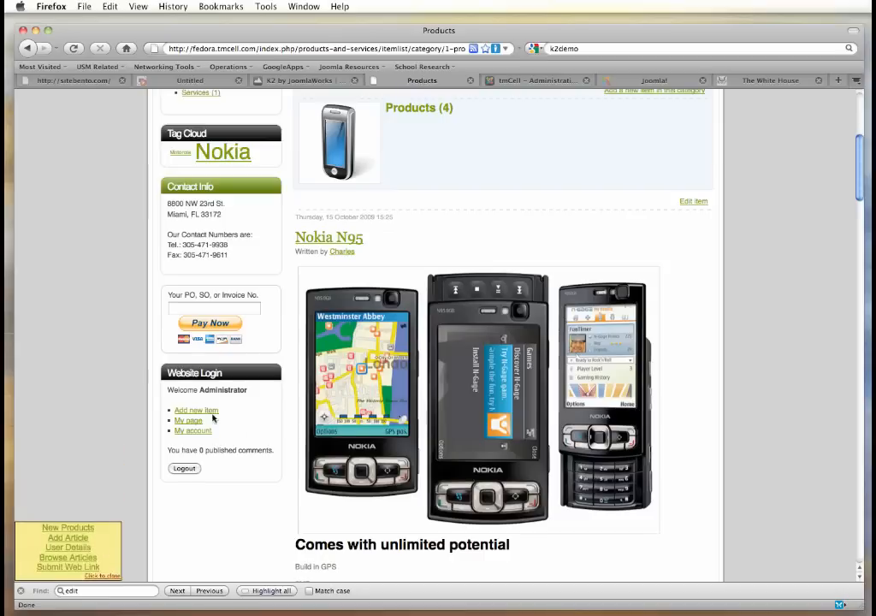
pyautogui.moveTo(350, 435)
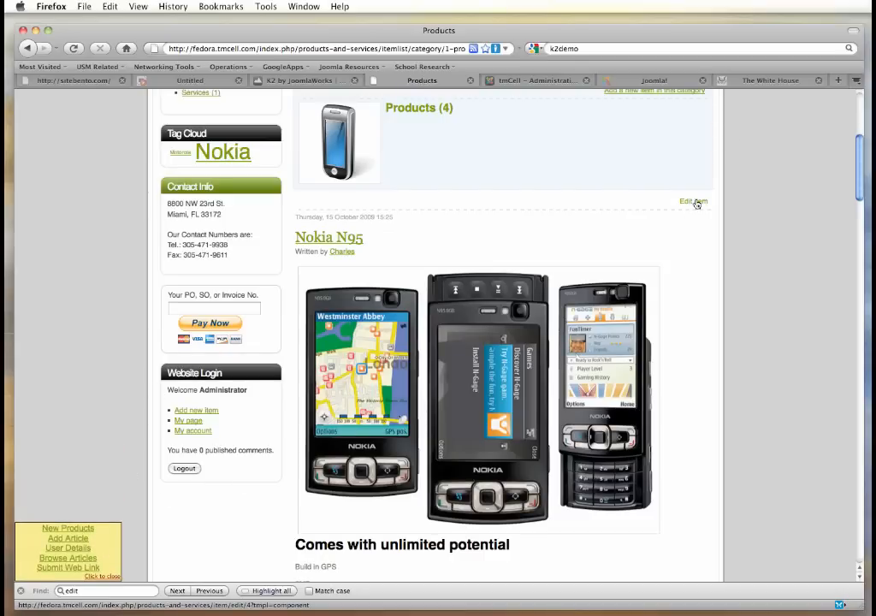
pyautogui.click(691, 202)
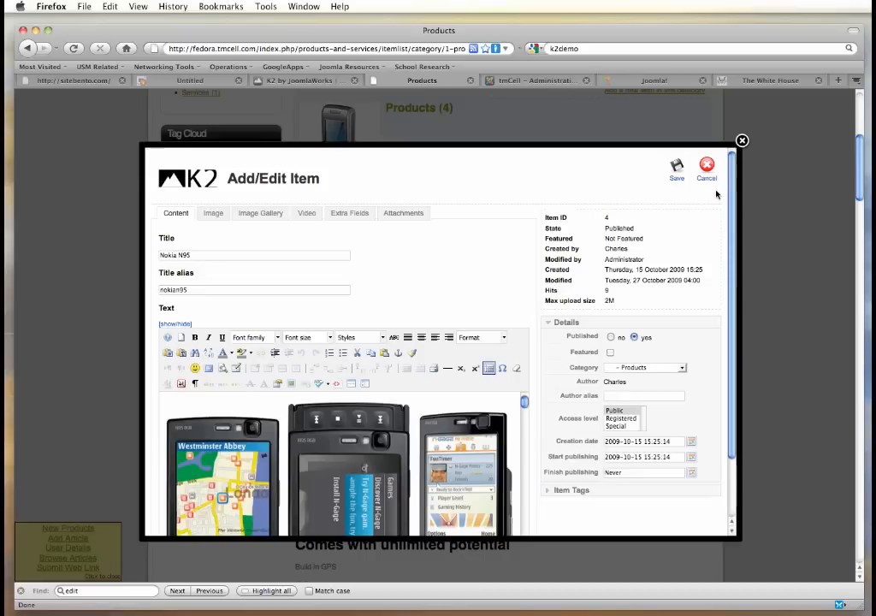
pyautogui.moveTo(534, 401)
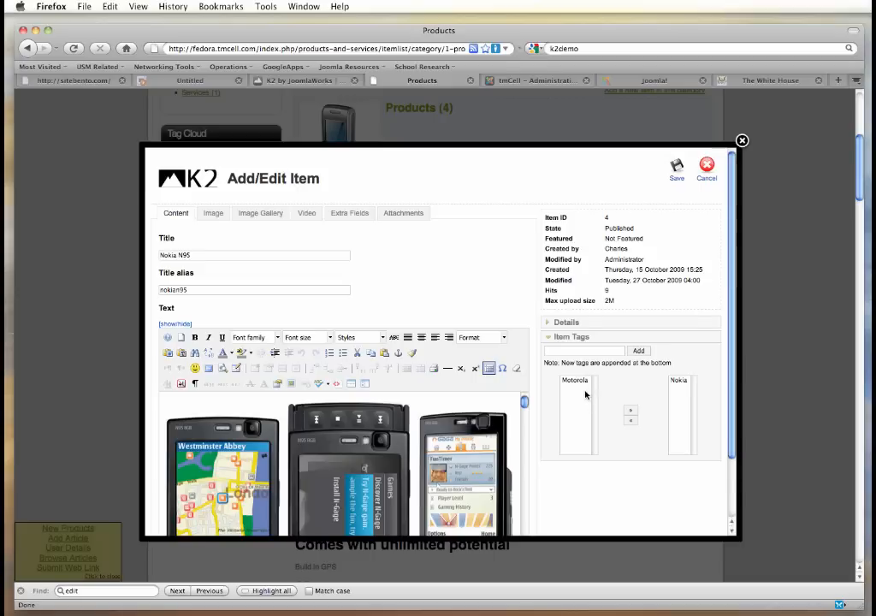
pyautogui.moveTo(658, 395)
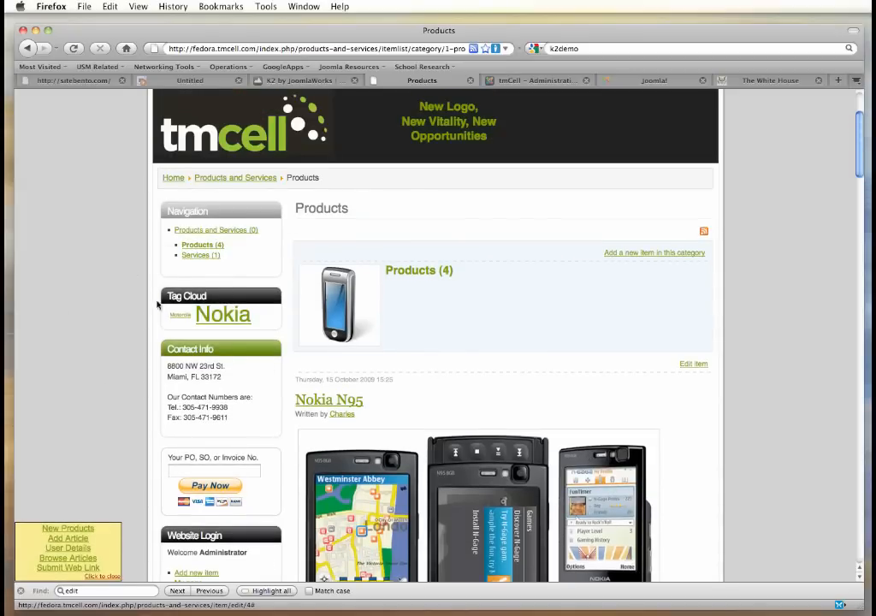
pyautogui.moveTo(180, 317)
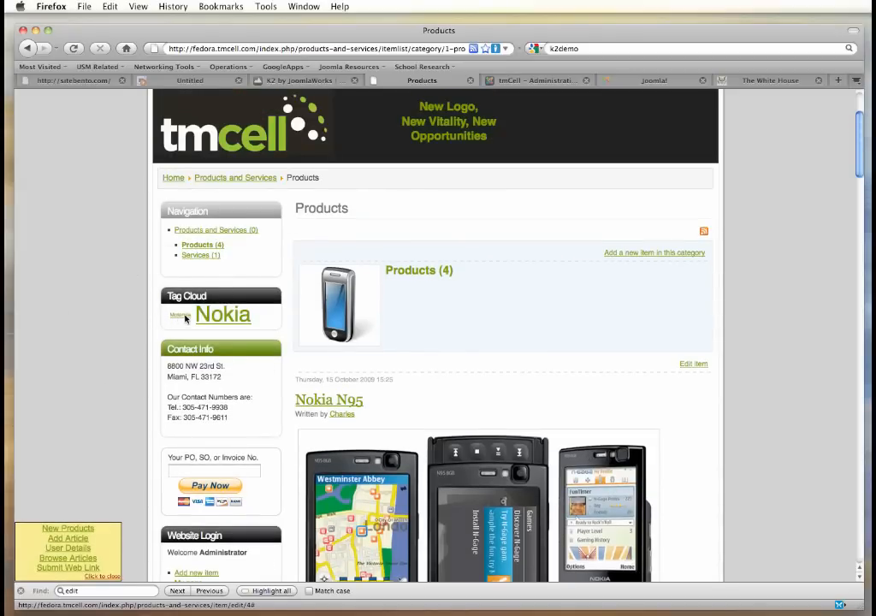
pyautogui.moveTo(226, 319)
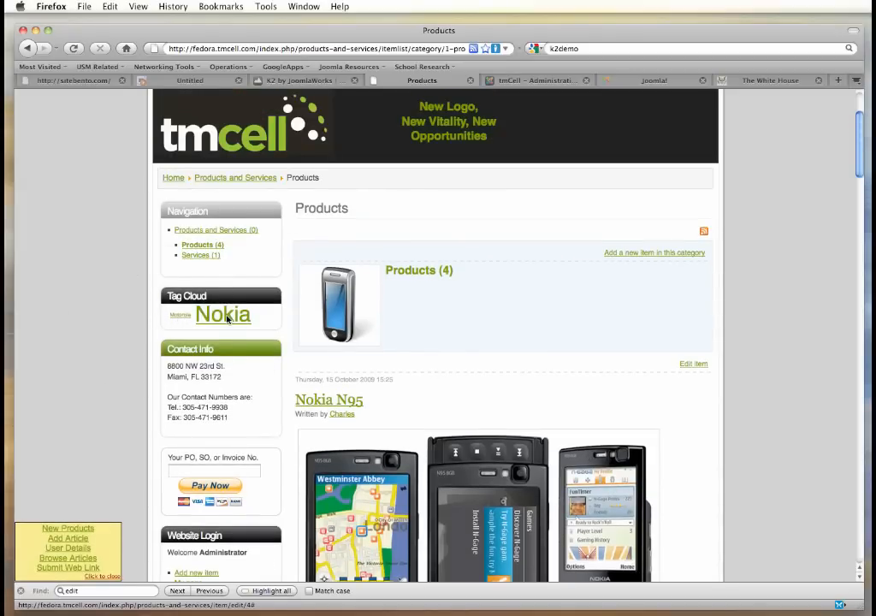